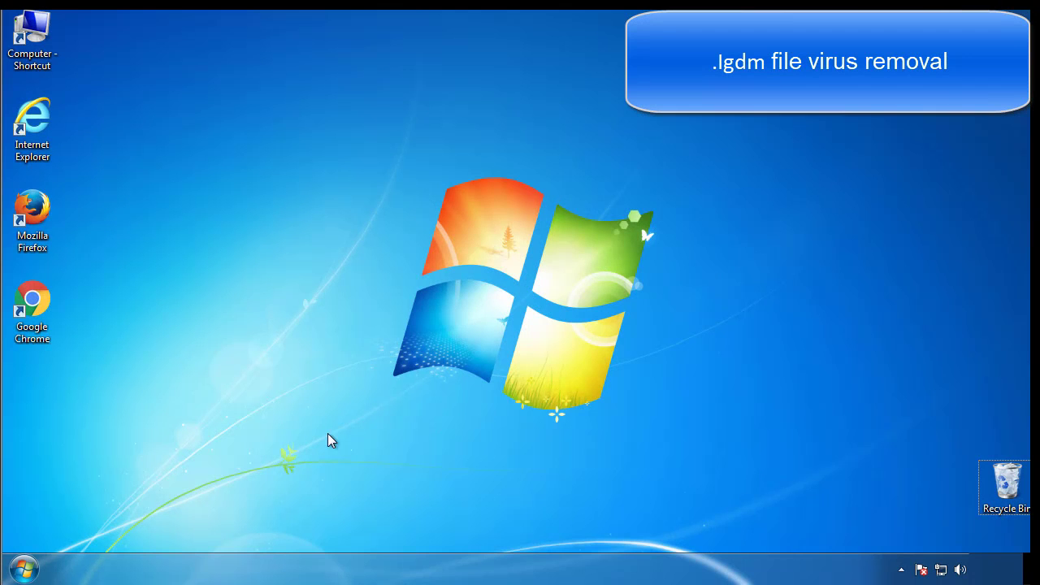
- Search the Start menu for 'mscon' to launch System Configuration
click(18, 568)
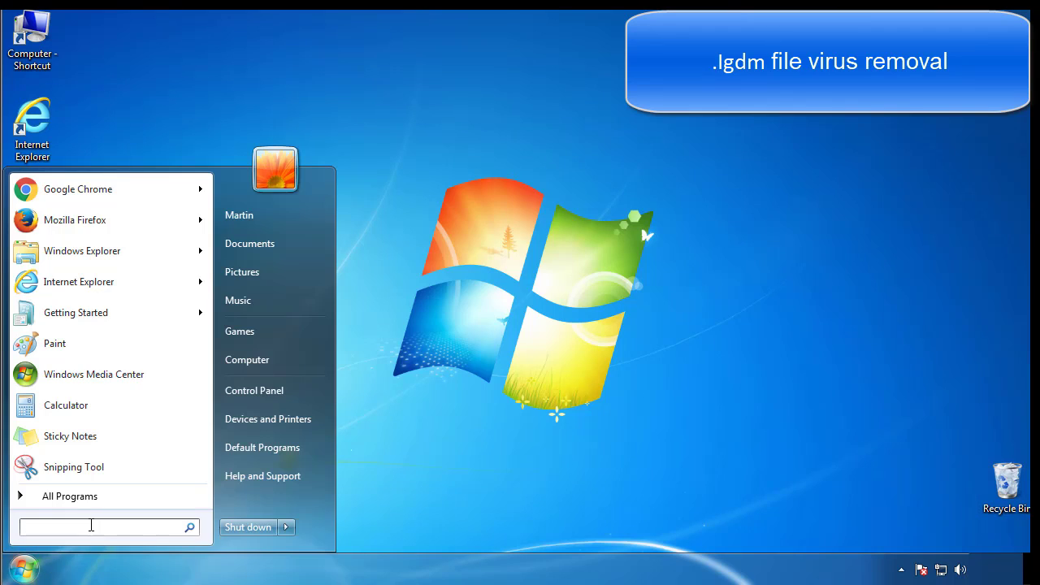
text(mscon)
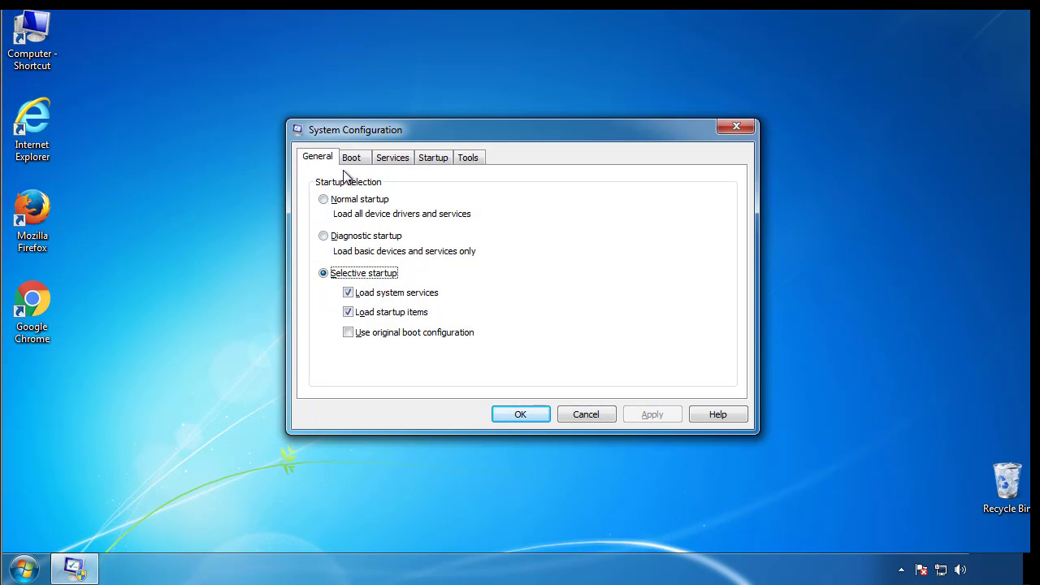
- Enable minimal Safe boot on the Boot tab, apply it, and restart
click(352, 157)
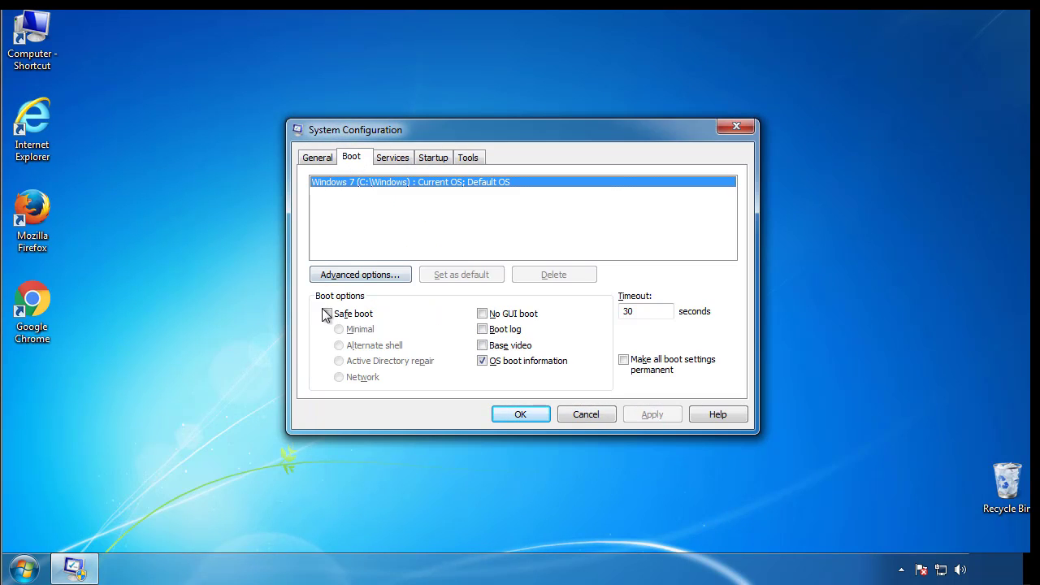
click(326, 314)
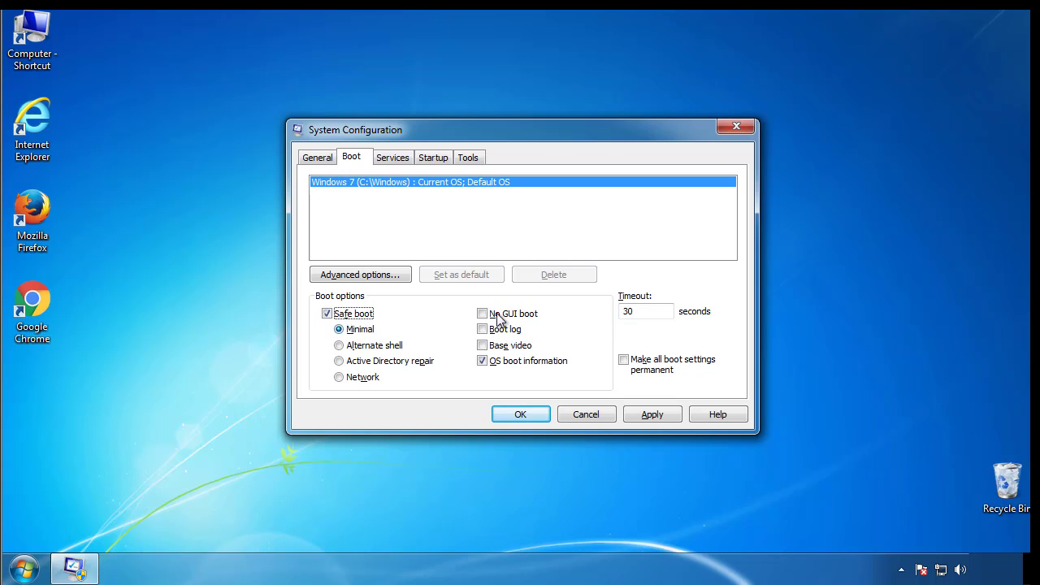
mouse_move(529, 421)
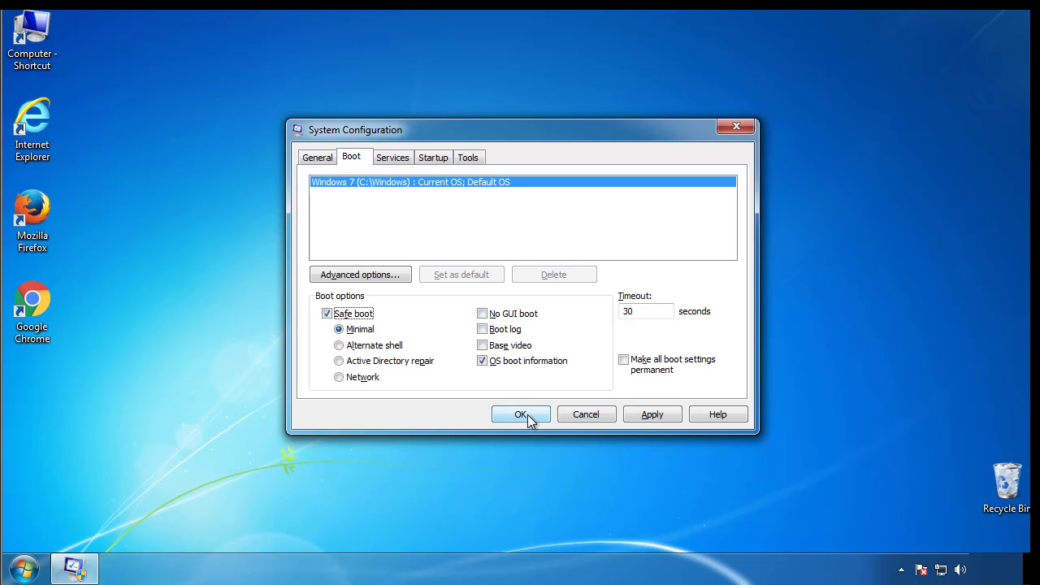
click(521, 414)
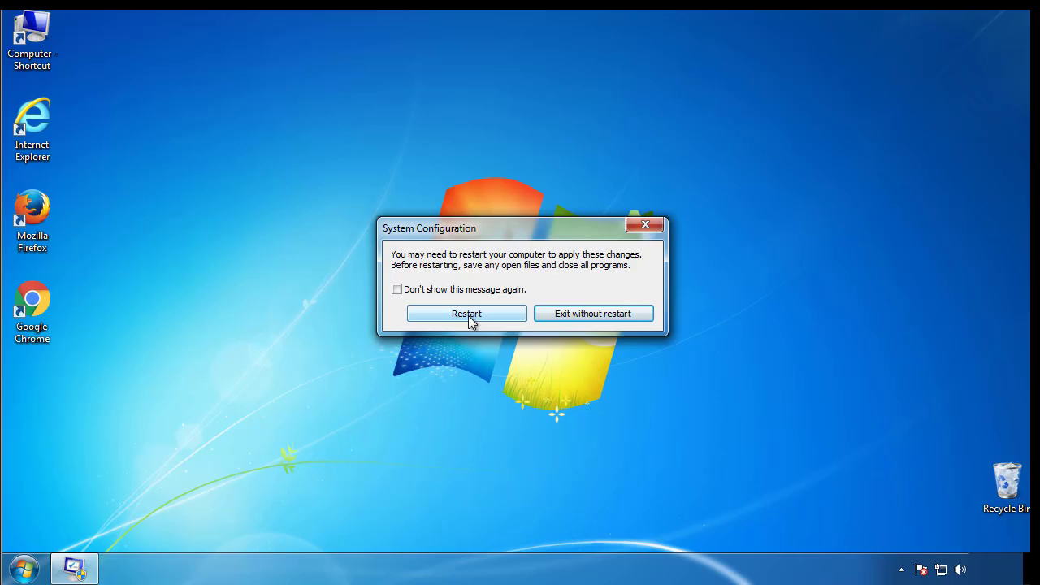
click(467, 314)
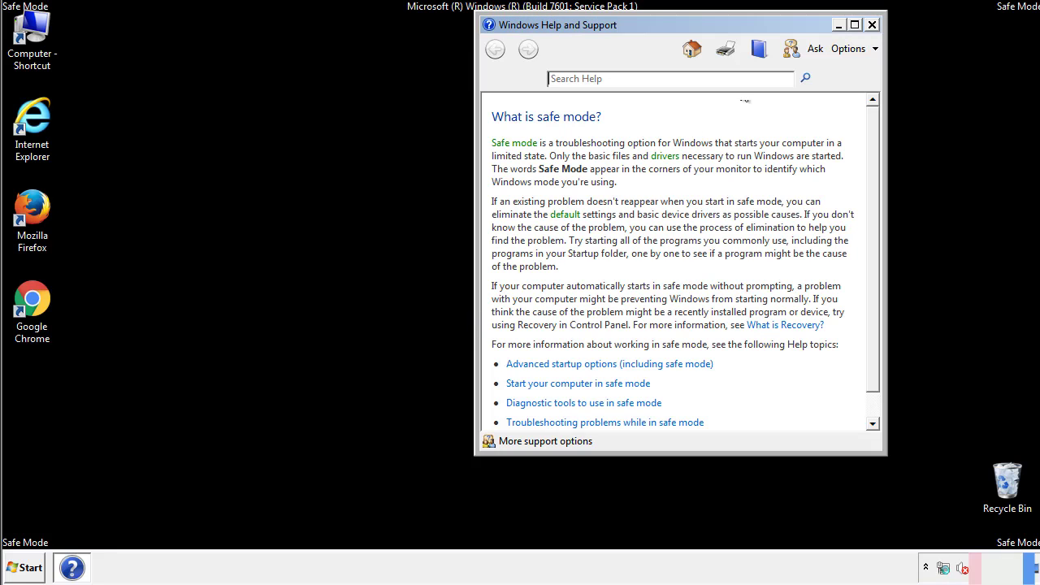
- Dismiss Safe Mode help, review Folder Options in Control Panel, then close Control Panel
click(872, 25)
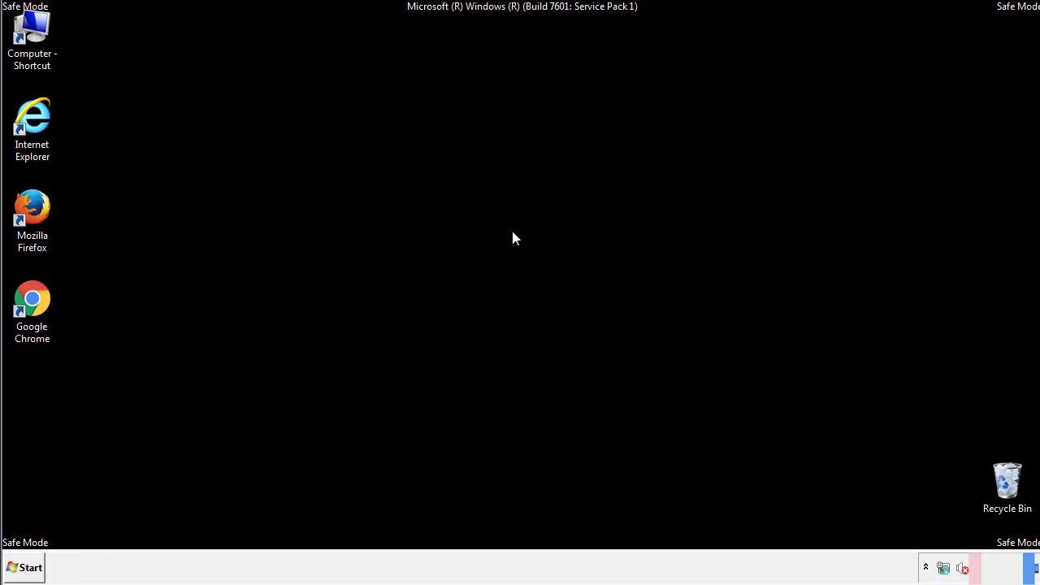
click(24, 568)
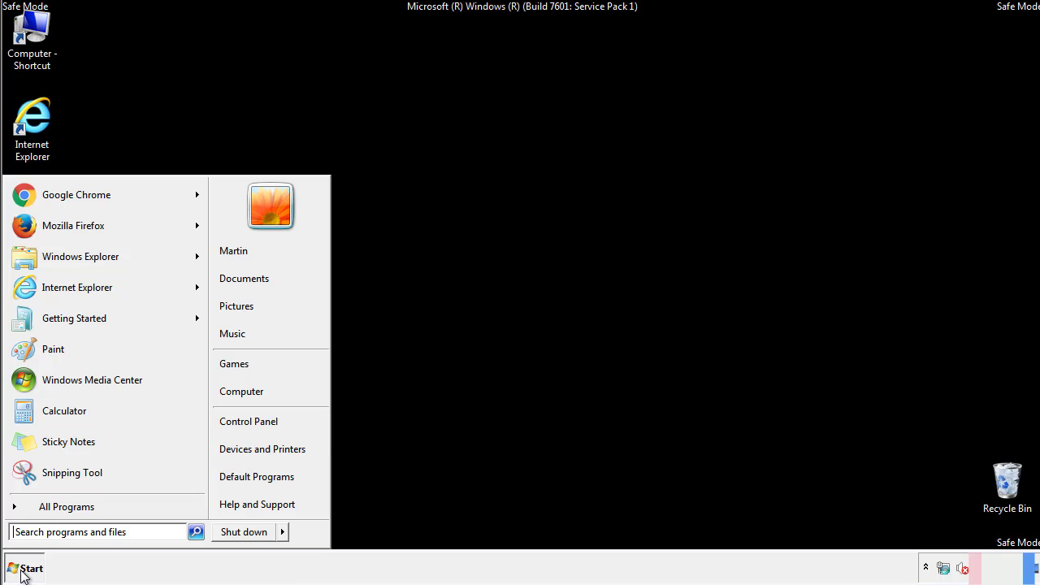
click(25, 567)
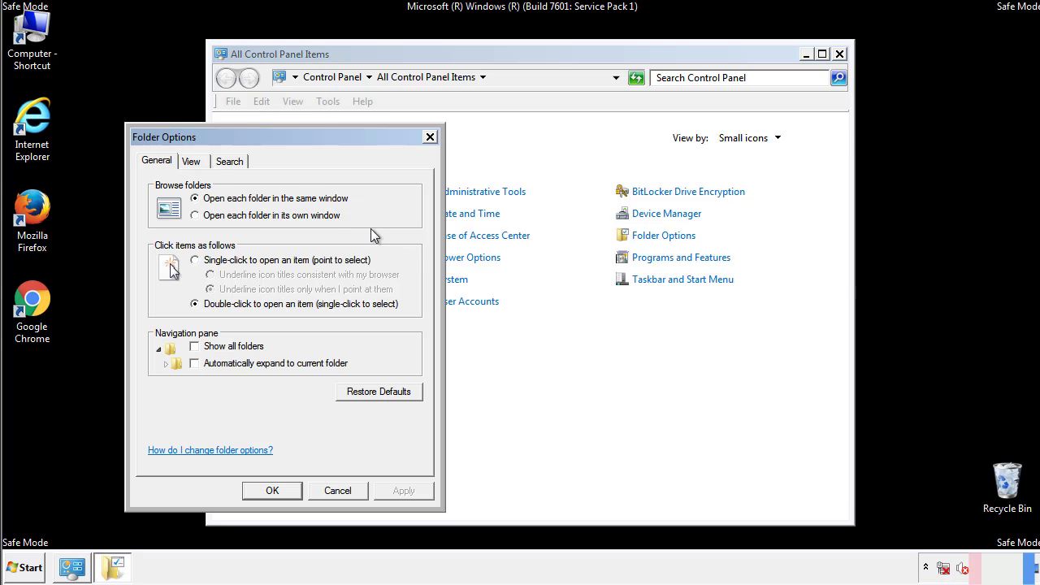
click(191, 160)
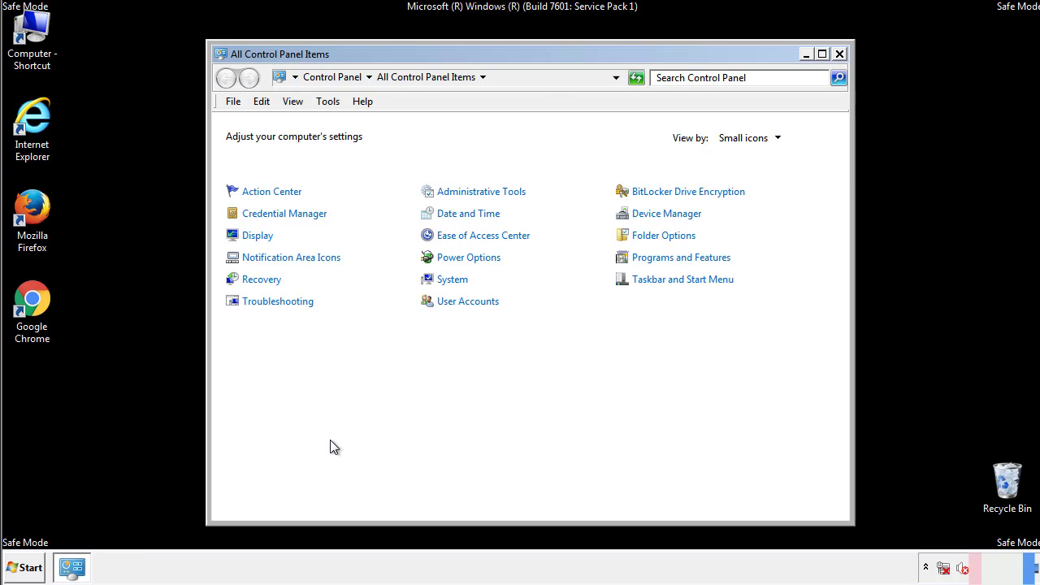
click(840, 54)
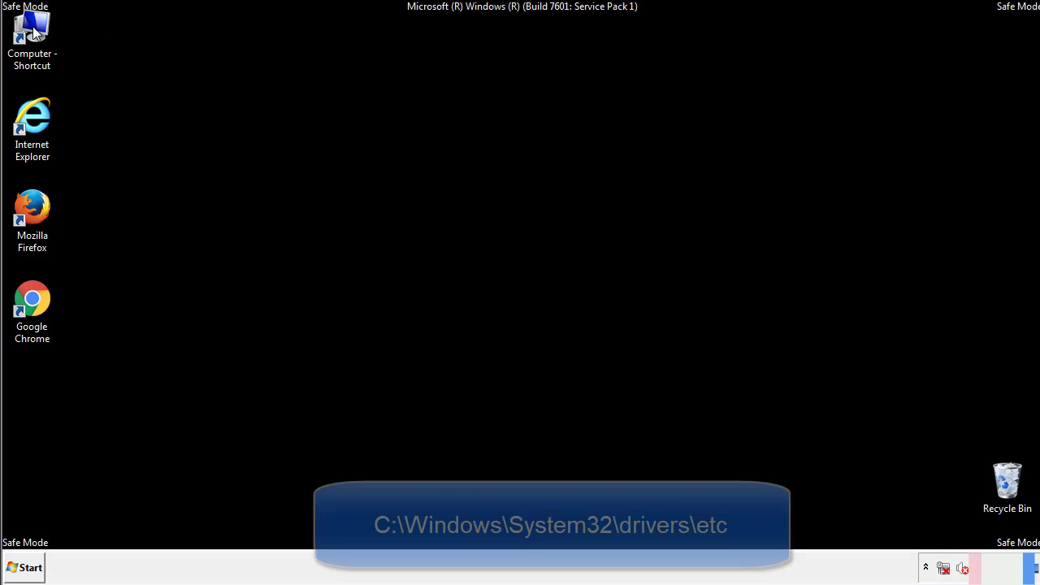
- Browse from Computer through C:\Windows\System32 into the drivers folder
double_click(32, 28)
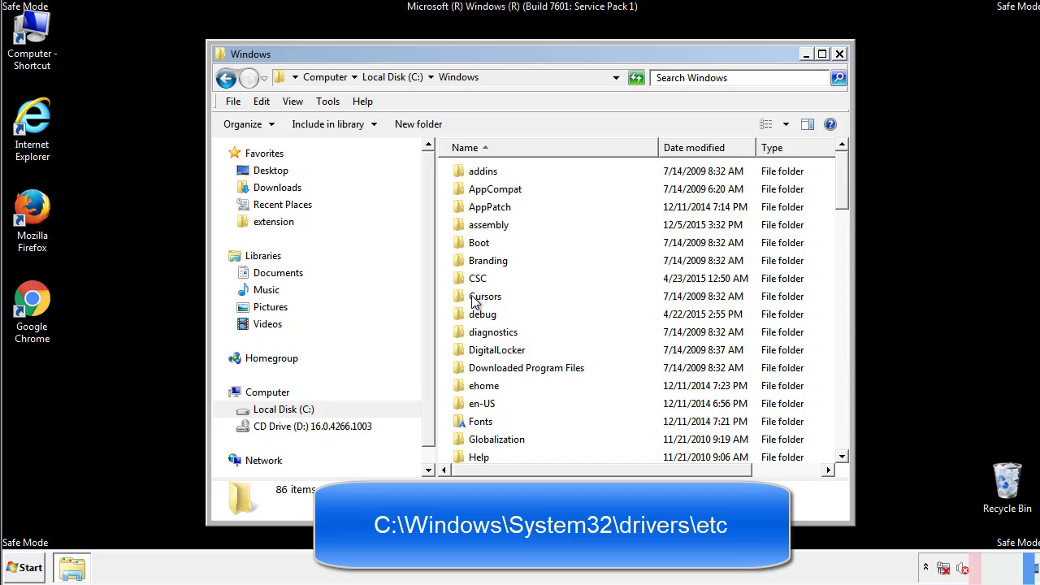
scroll(down, 3)
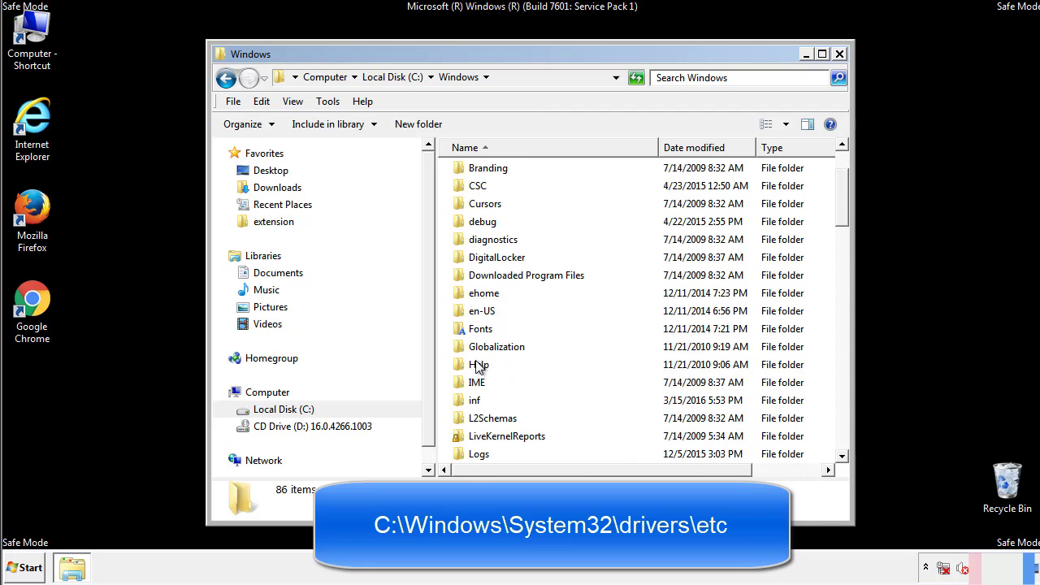
scroll(down, 3)
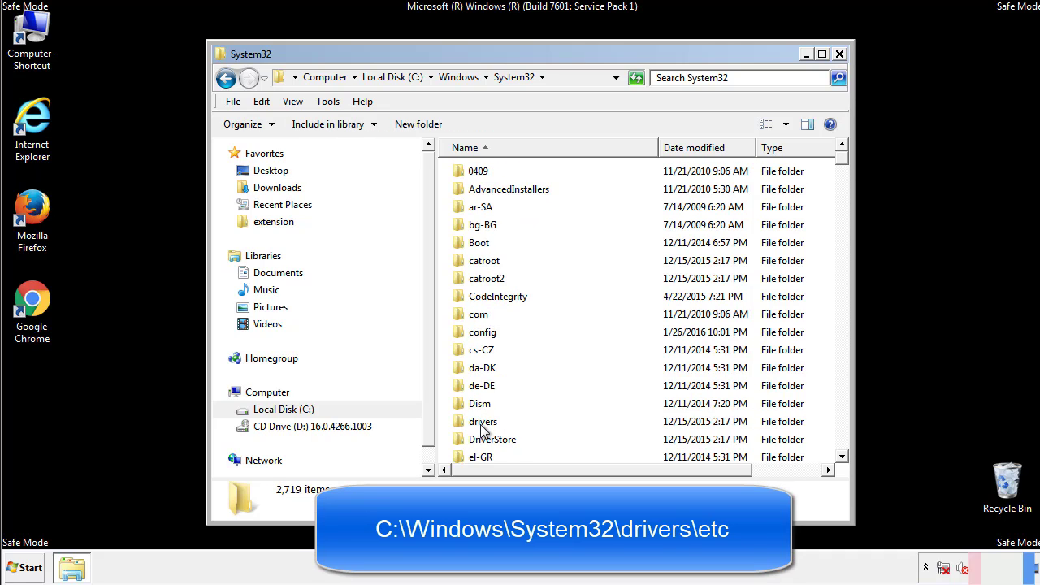
double_click(483, 421)
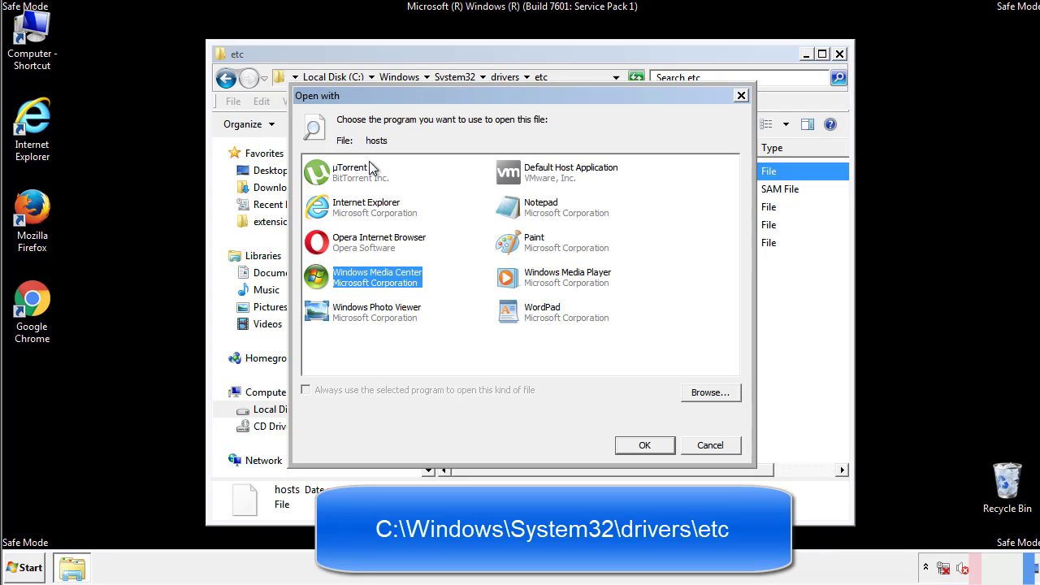
mouse_move(526, 213)
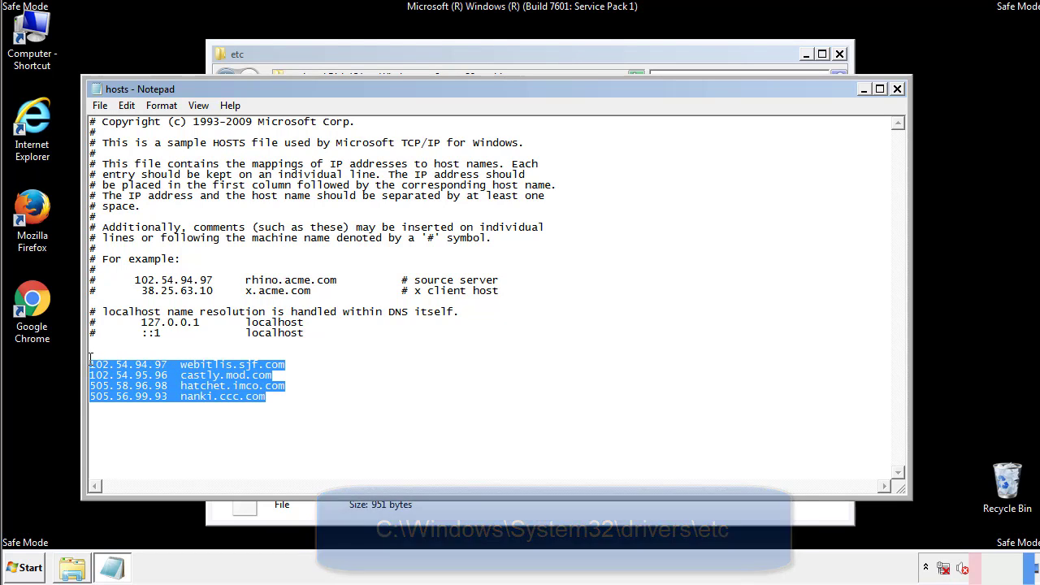
- Delete the four malicious hosts lines, then close Notepad and the etc folder
key(Delete)
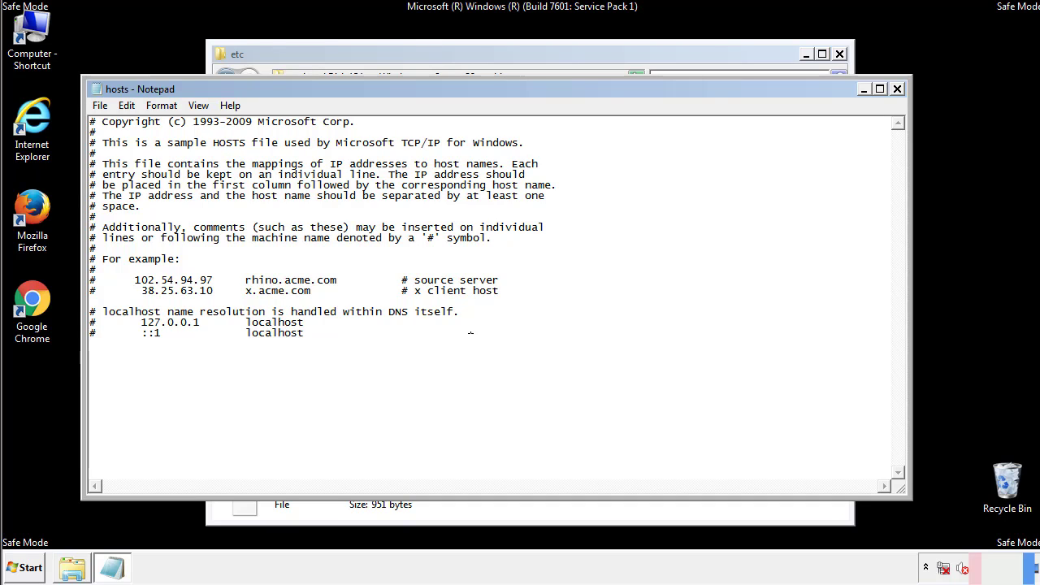
mouse_move(898, 89)
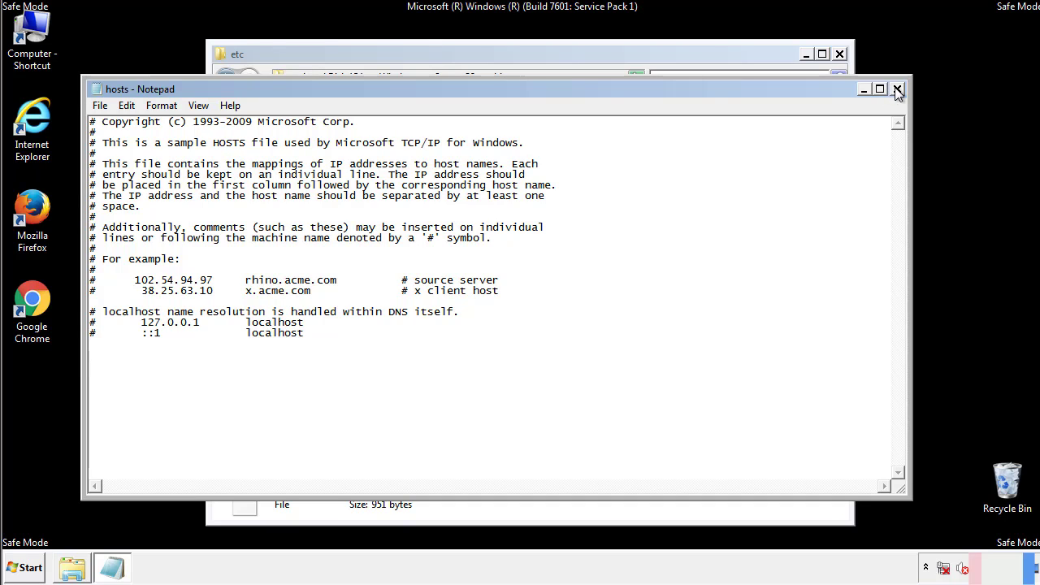
click(898, 89)
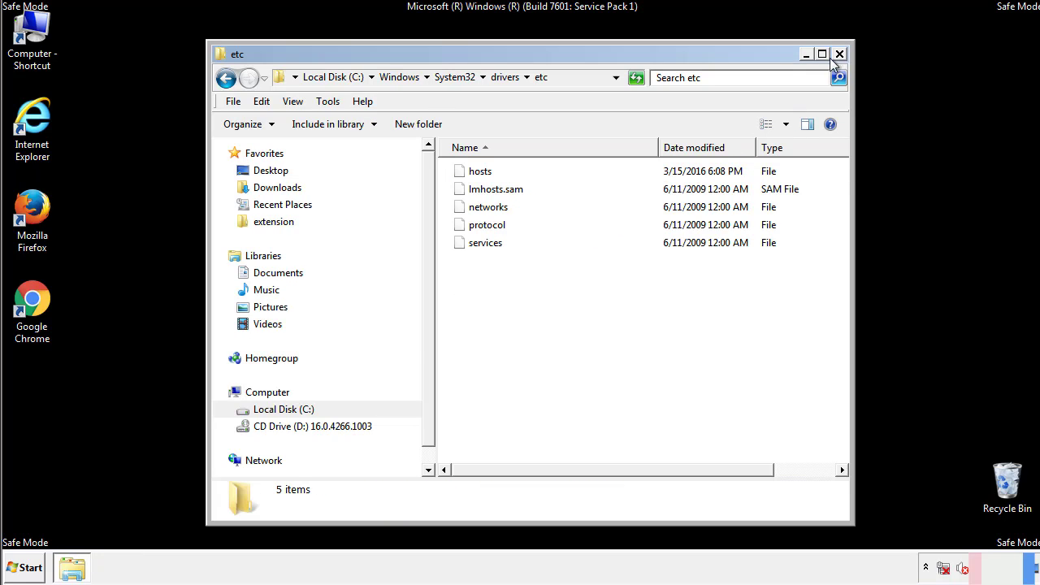
click(840, 53)
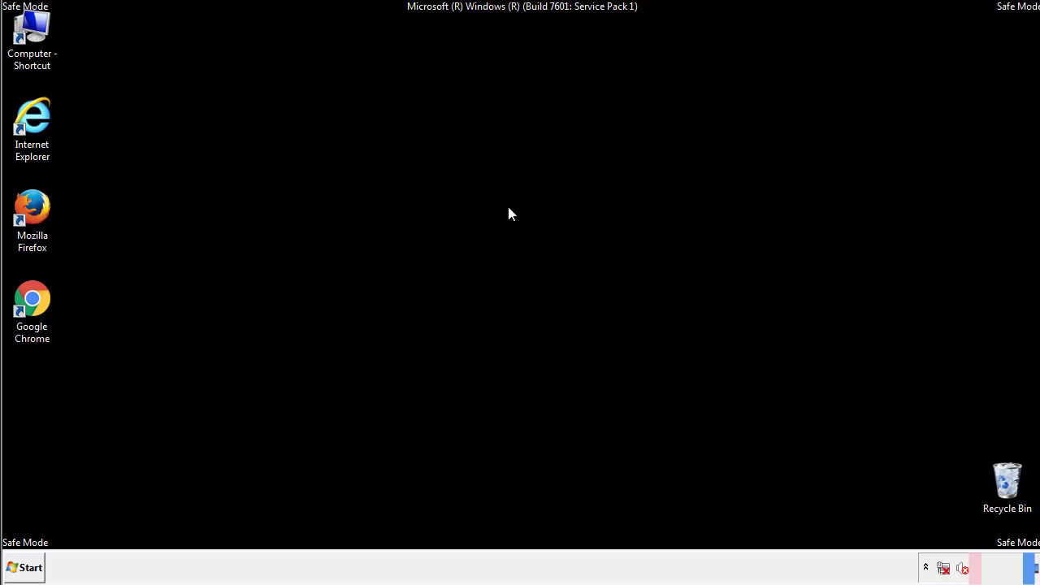
- Delete AdsInOne, tavanero and both .aesir files from Startup, then close the folder
click(24, 568)
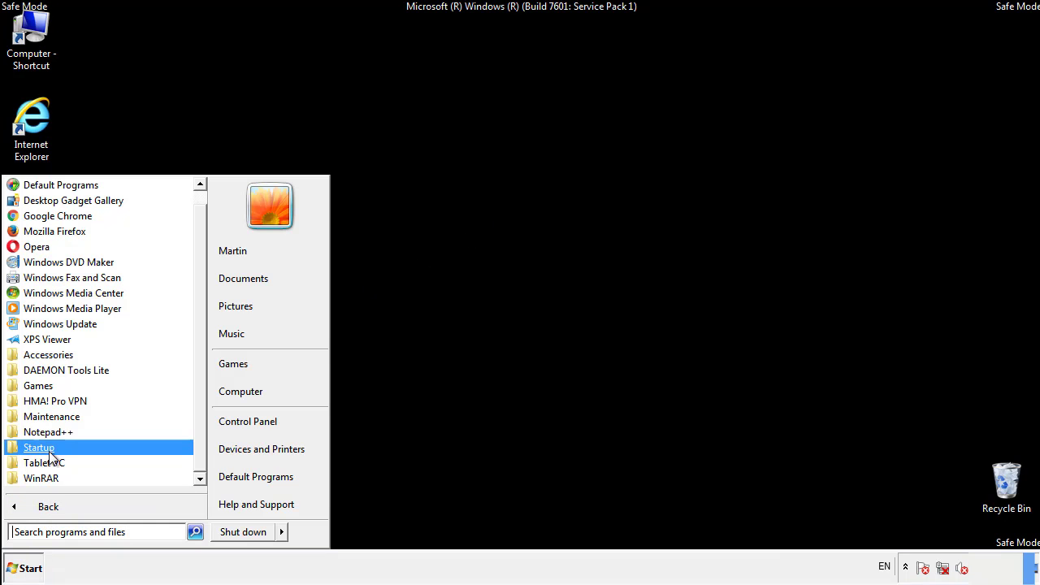
right_click(38, 447)
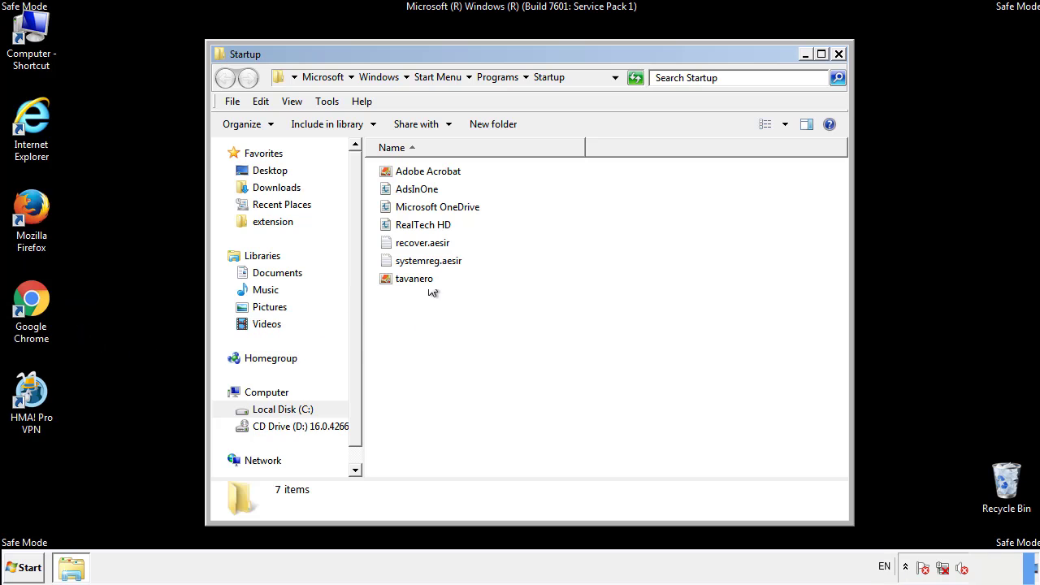
click(417, 189)
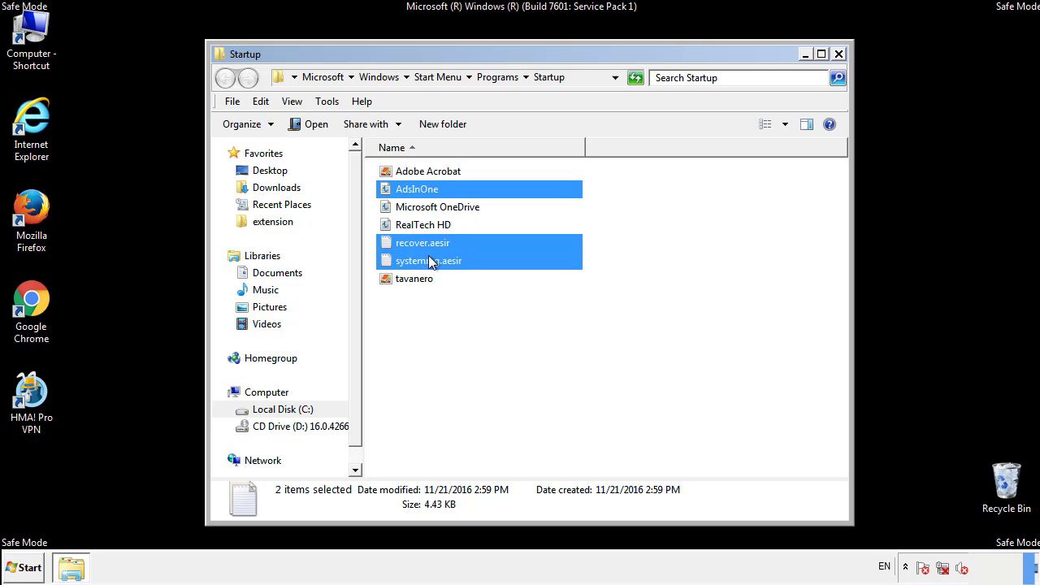
right_click(414, 278)
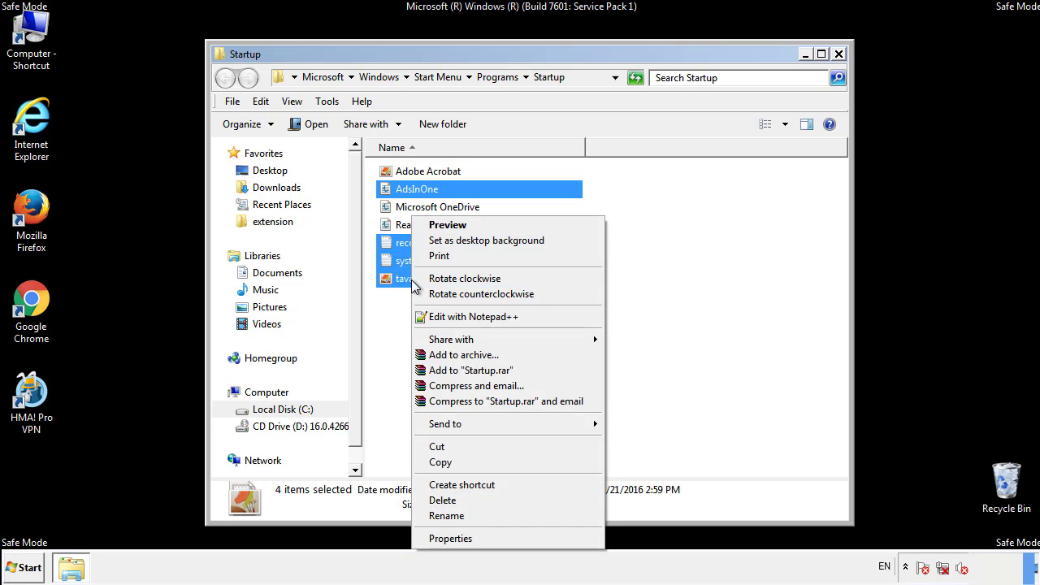
click(442, 500)
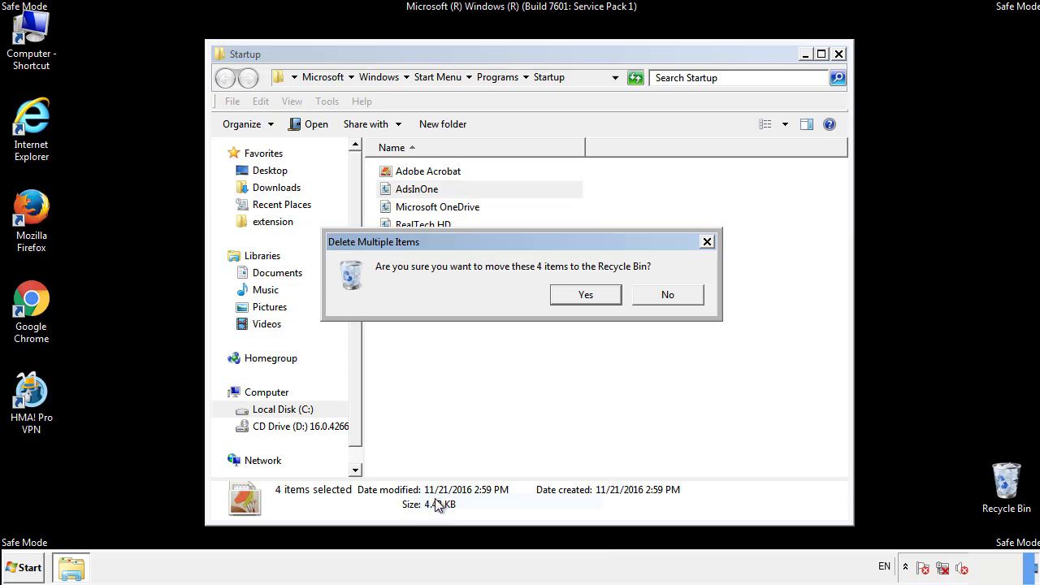
click(585, 294)
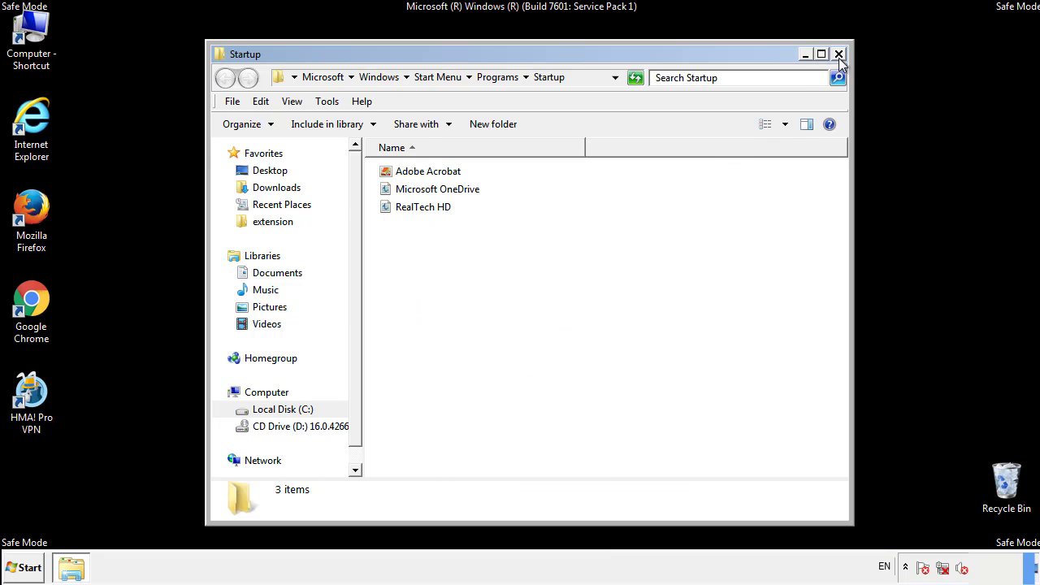
click(839, 54)
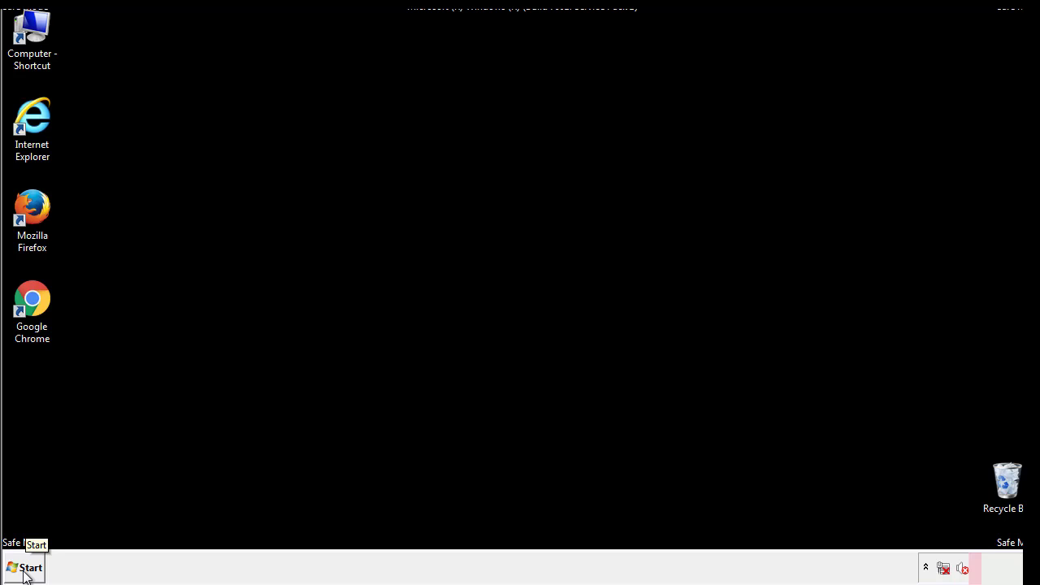
- Launch regedit and navigate to HKLM\SOFTWARE\Microsoft\Windows\CurrentVersion\Run
click(24, 568)
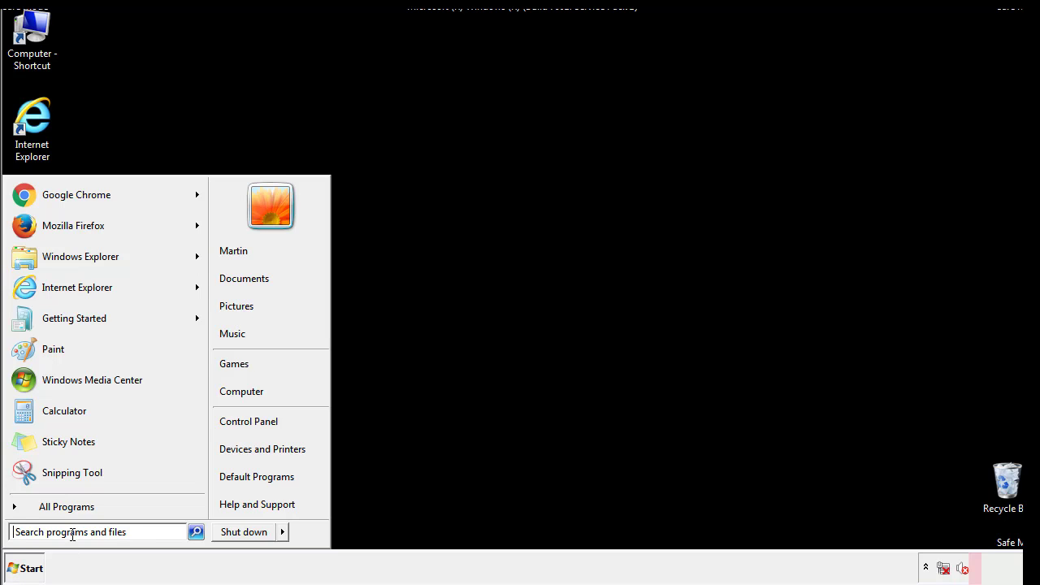
text(reged)
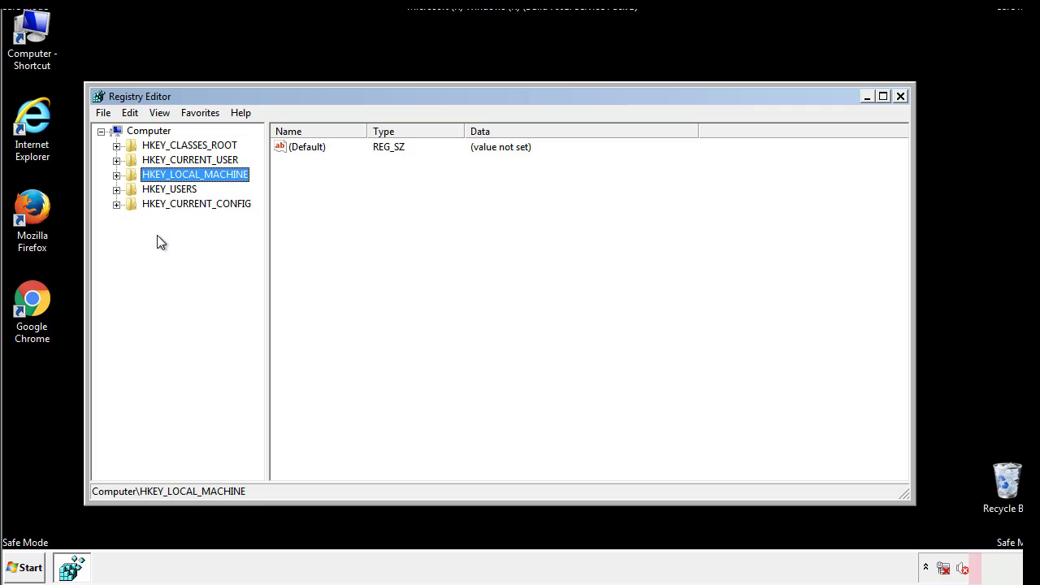
click(117, 175)
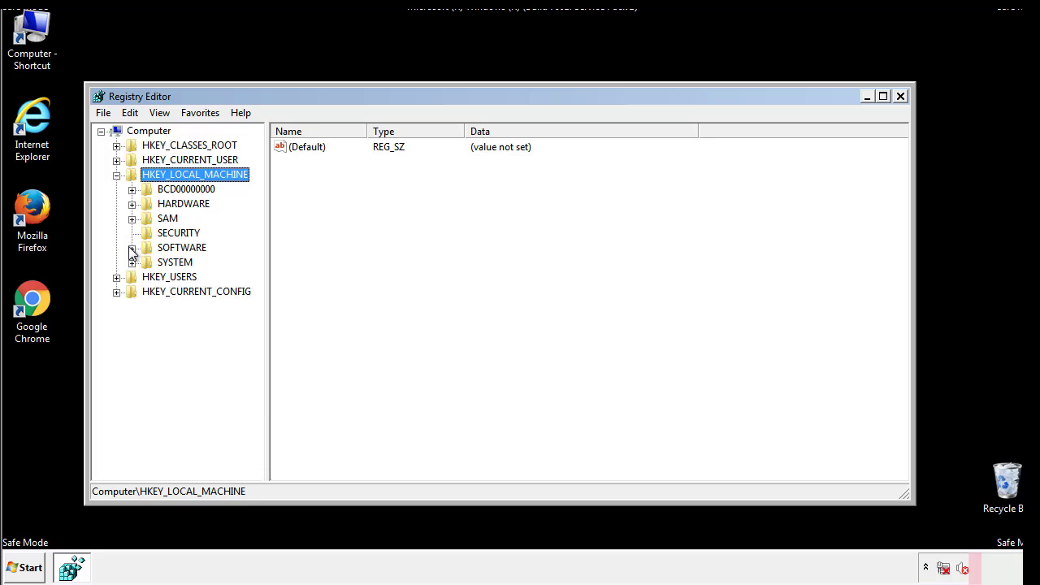
click(133, 247)
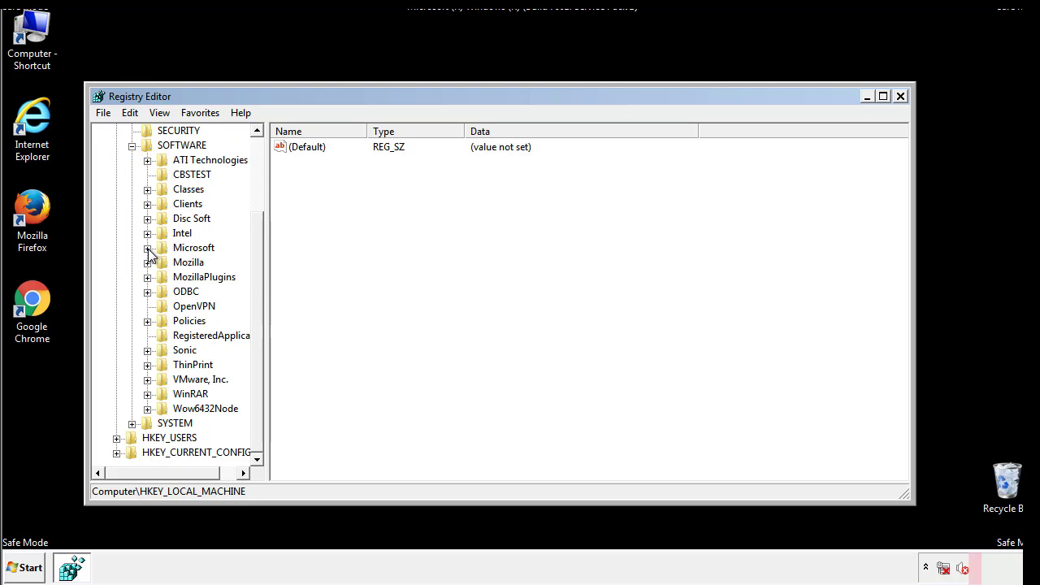
click(147, 248)
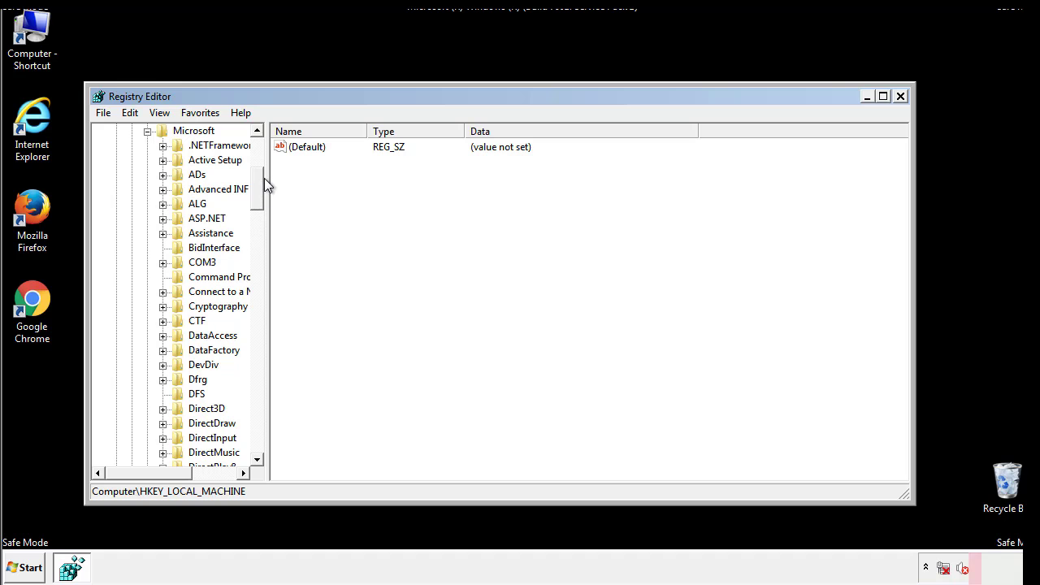
scroll(down, 3)
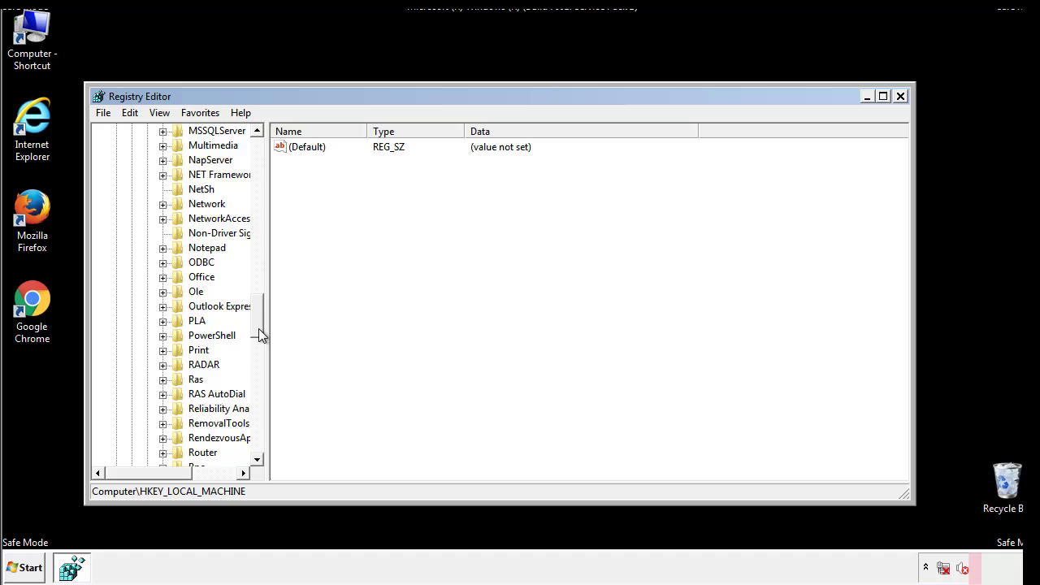
scroll(down, 3)
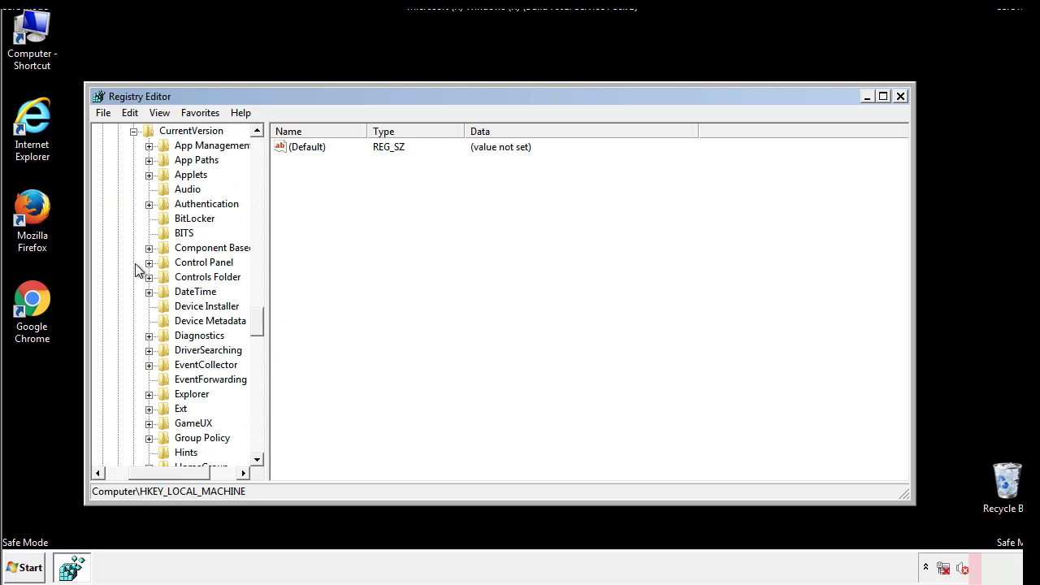
scroll(down, 3)
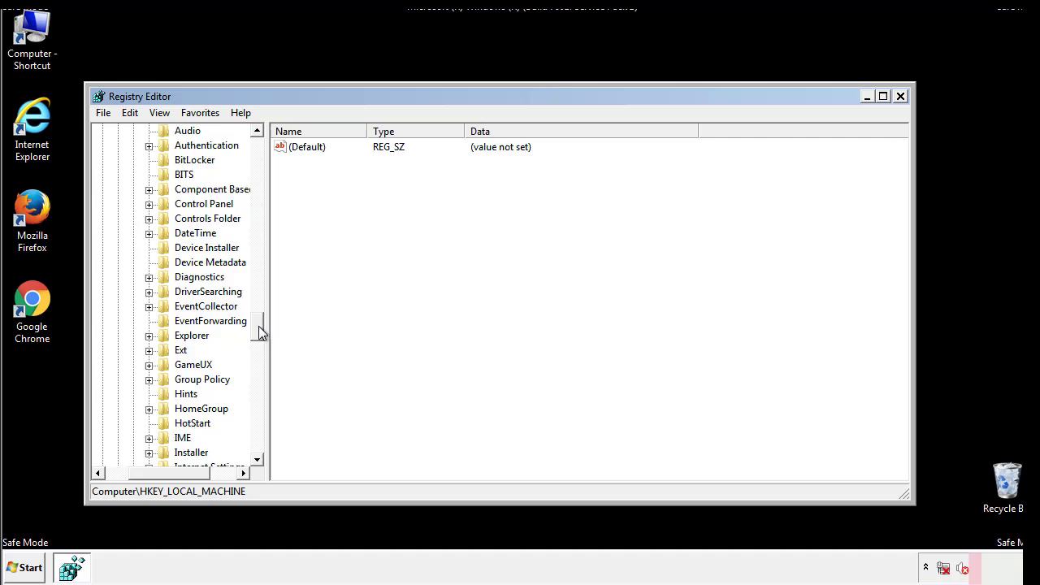
scroll(down, 3)
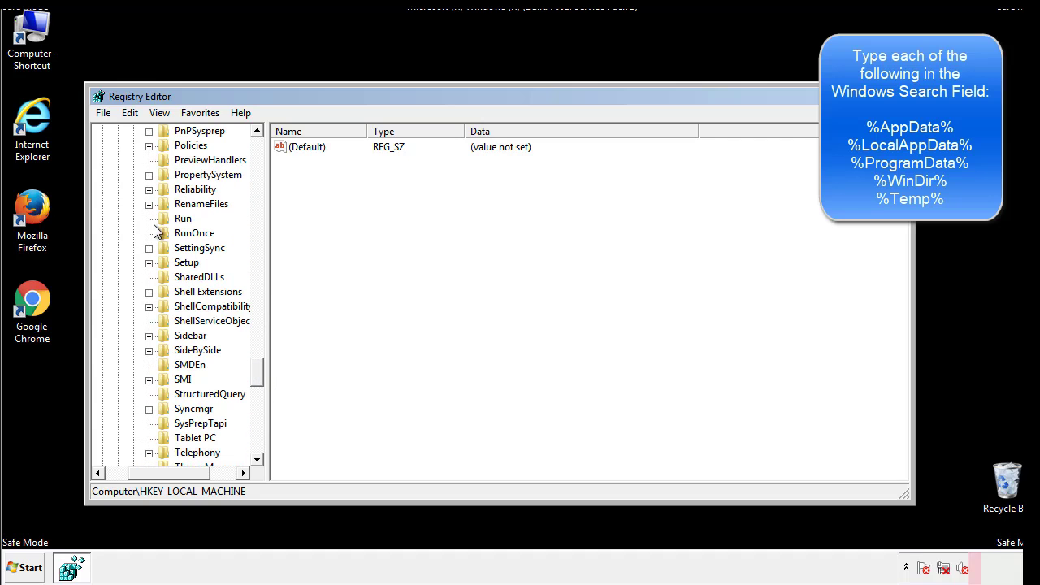
click(183, 217)
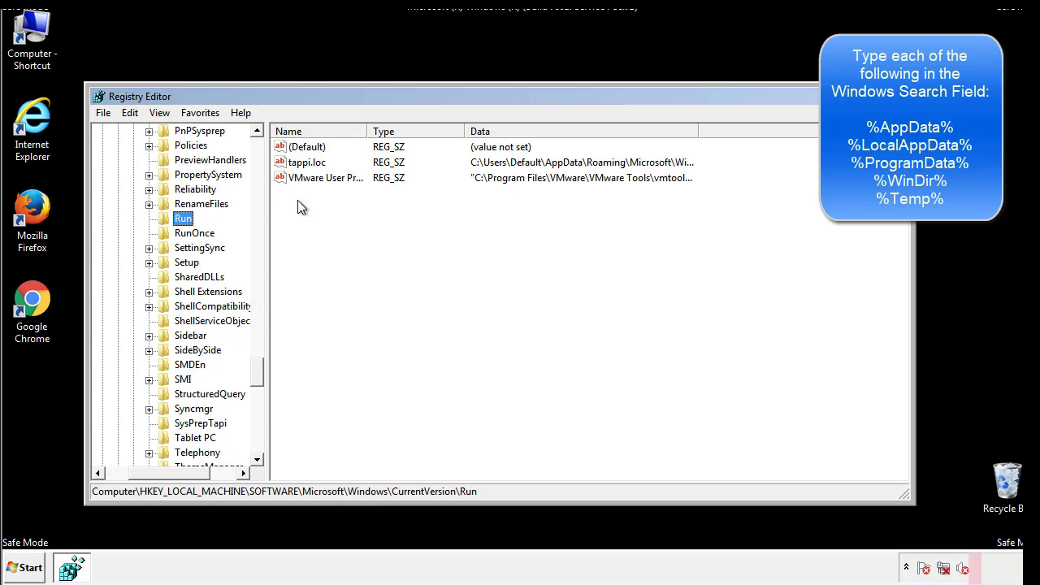
mouse_move(670, 179)
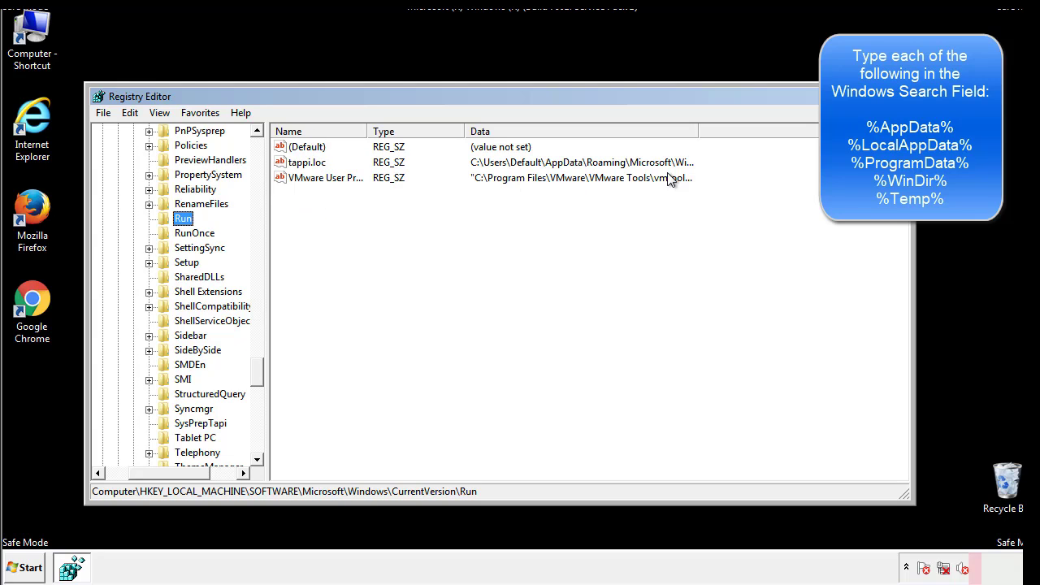
- Delete the tappi.loc startup value and confirm
click(307, 162)
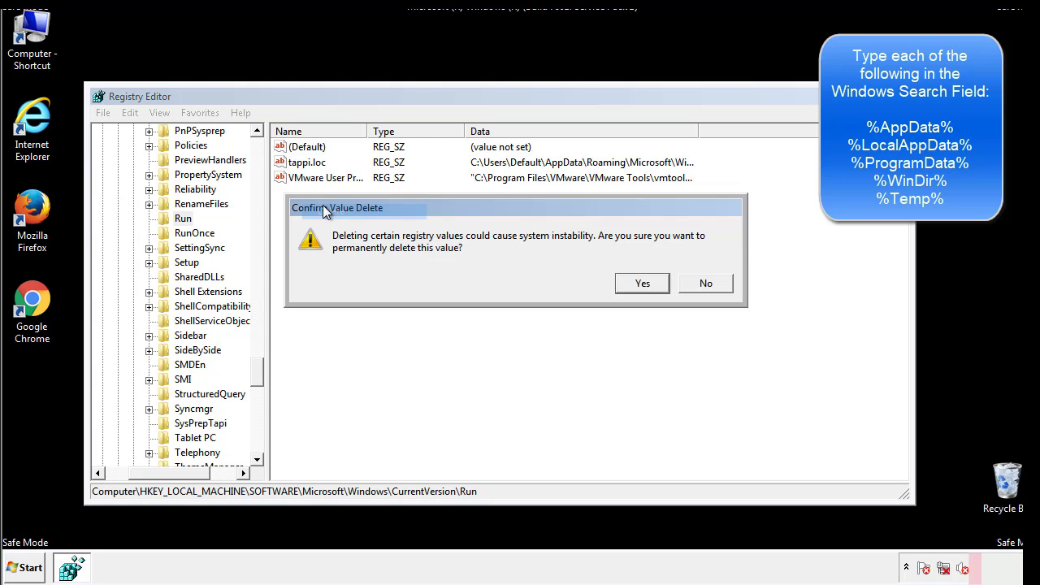
click(641, 283)
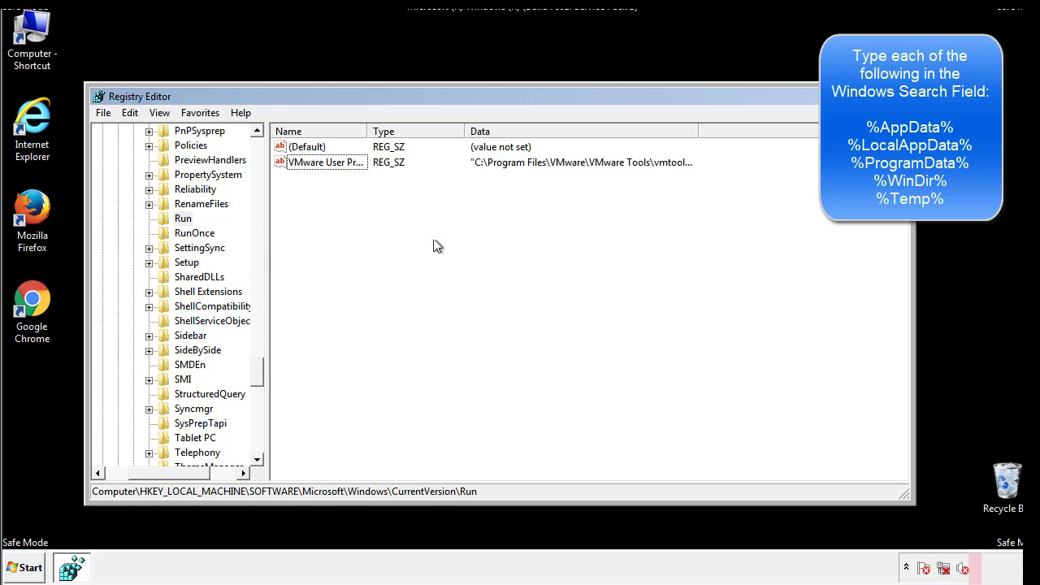
scroll(down, 3)
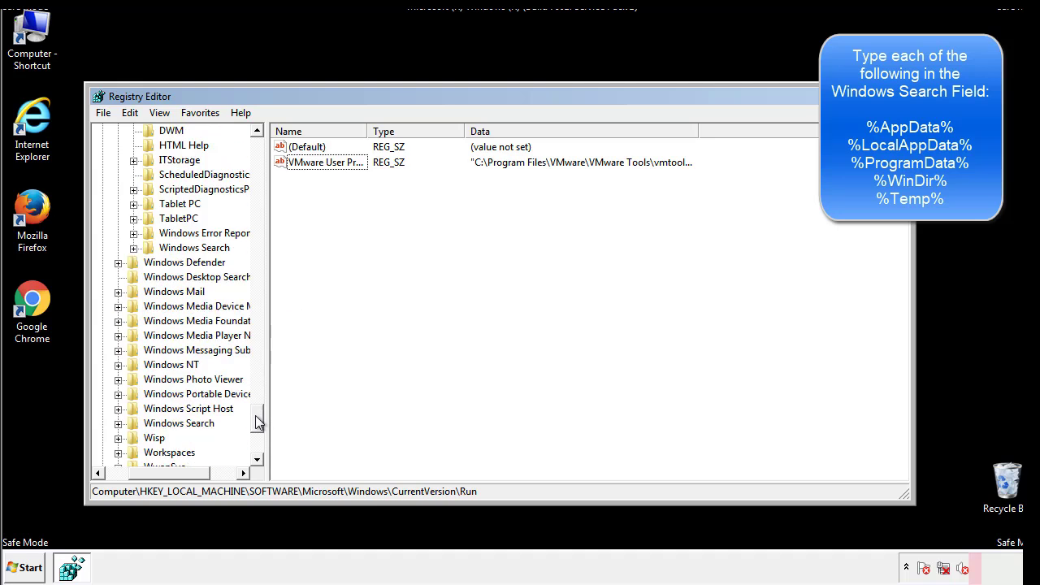
scroll(down, 3)
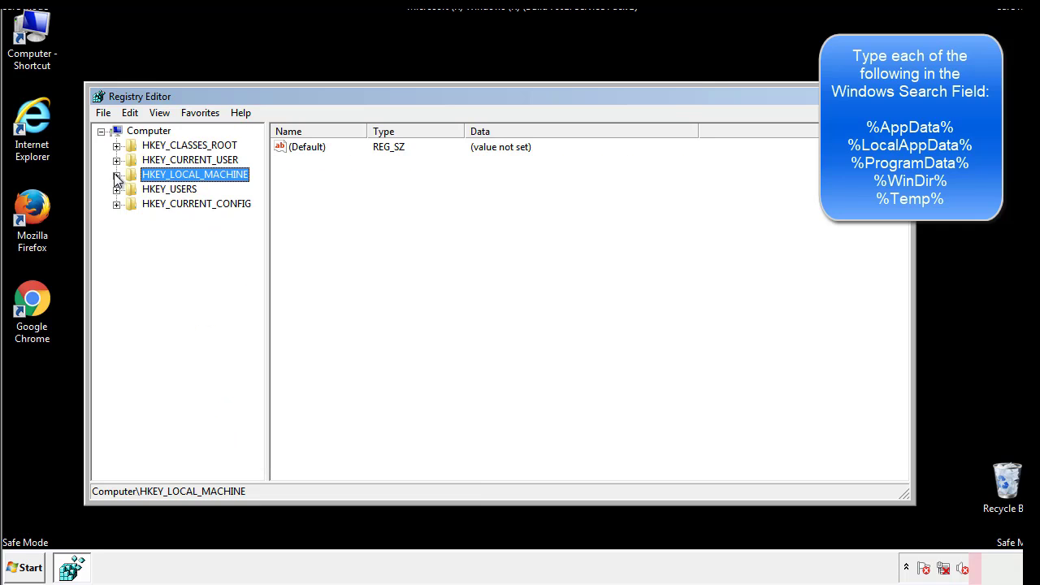
- Review HKCU Run, which lists only the DAEMON Tools agent, then collapse Windows
click(117, 160)
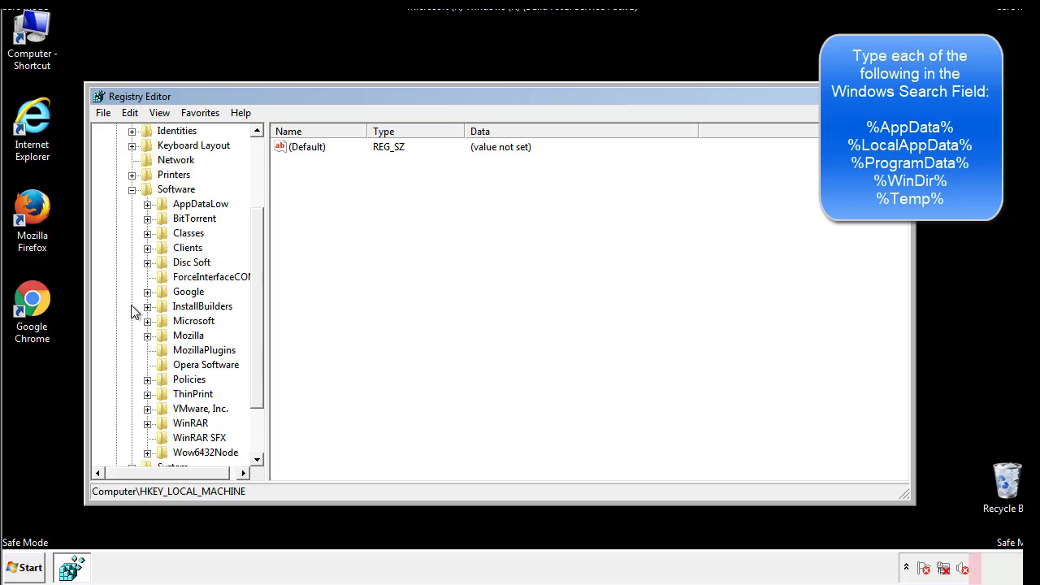
scroll(down, 3)
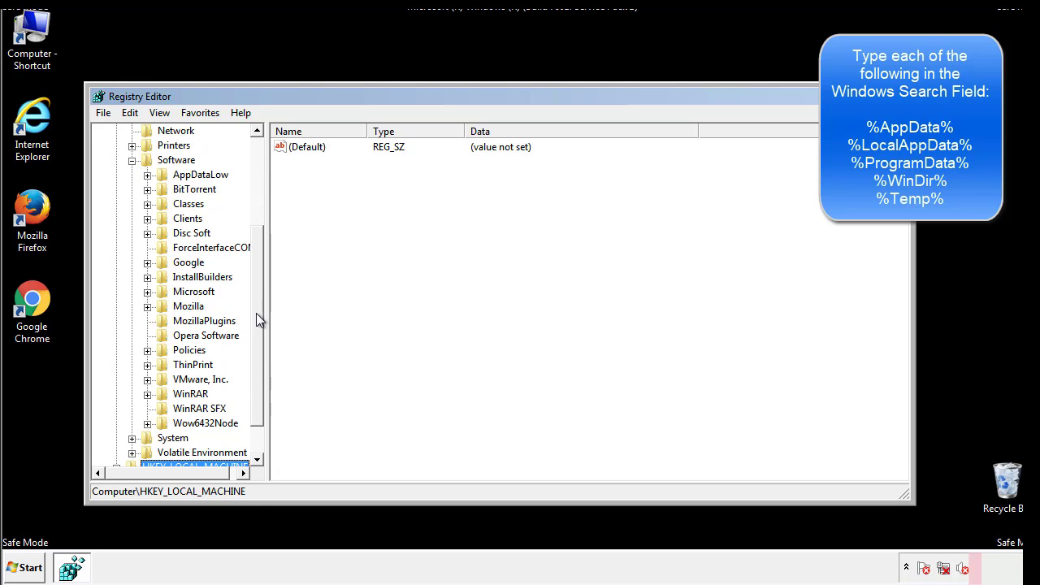
mouse_move(165, 328)
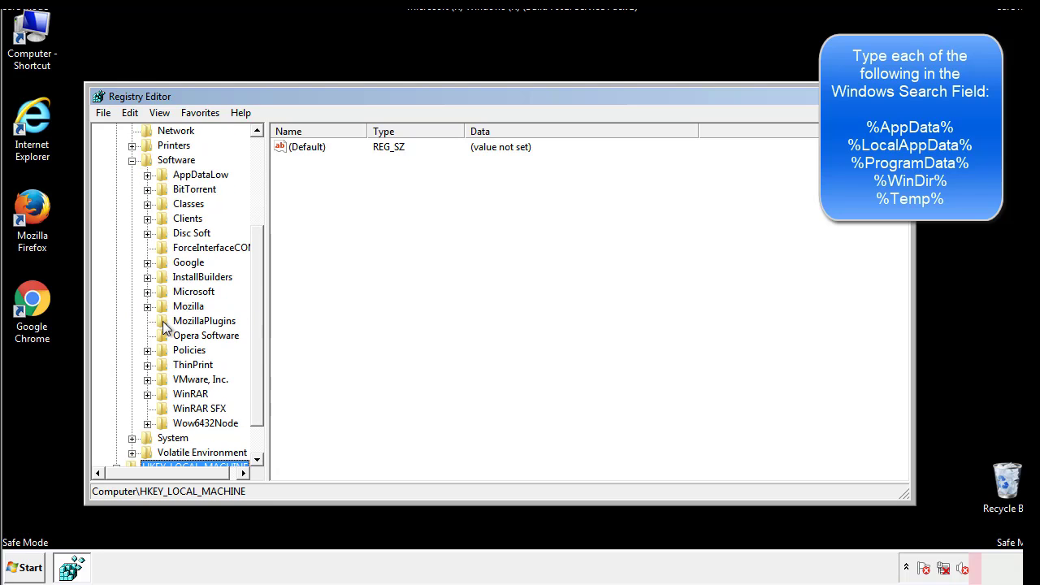
mouse_move(160, 223)
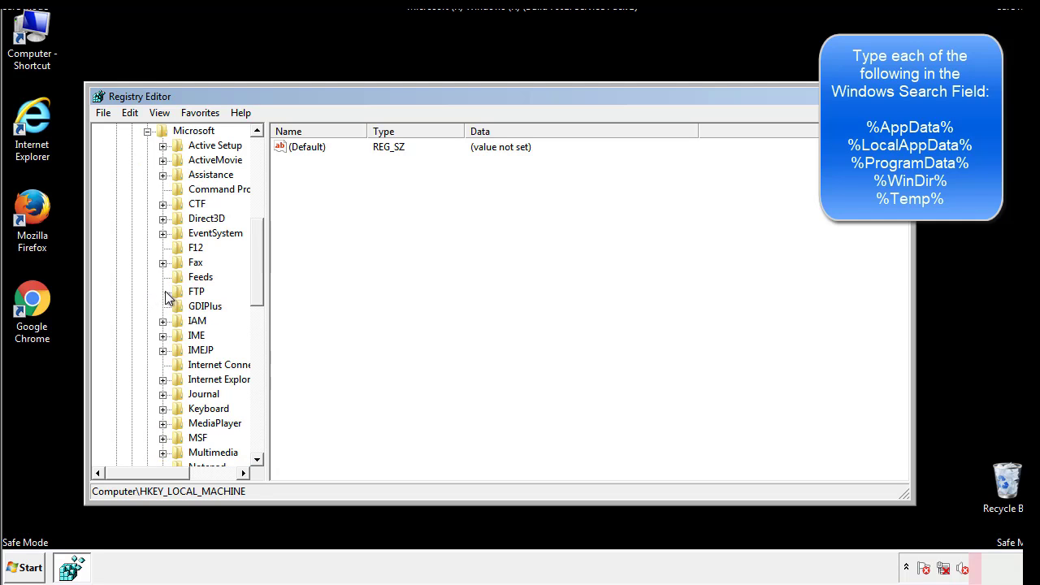
scroll(down, 3)
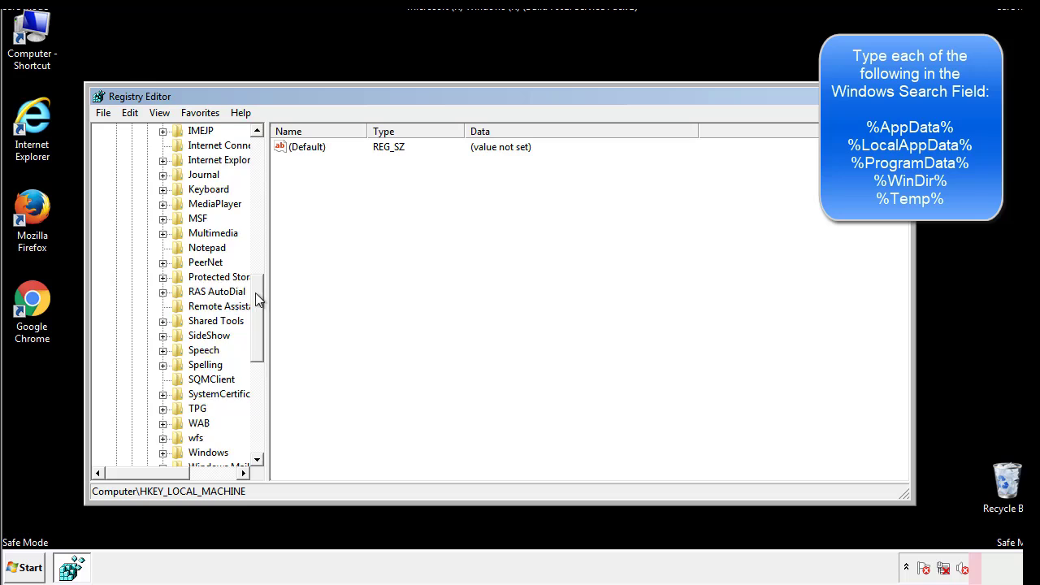
scroll(down, 3)
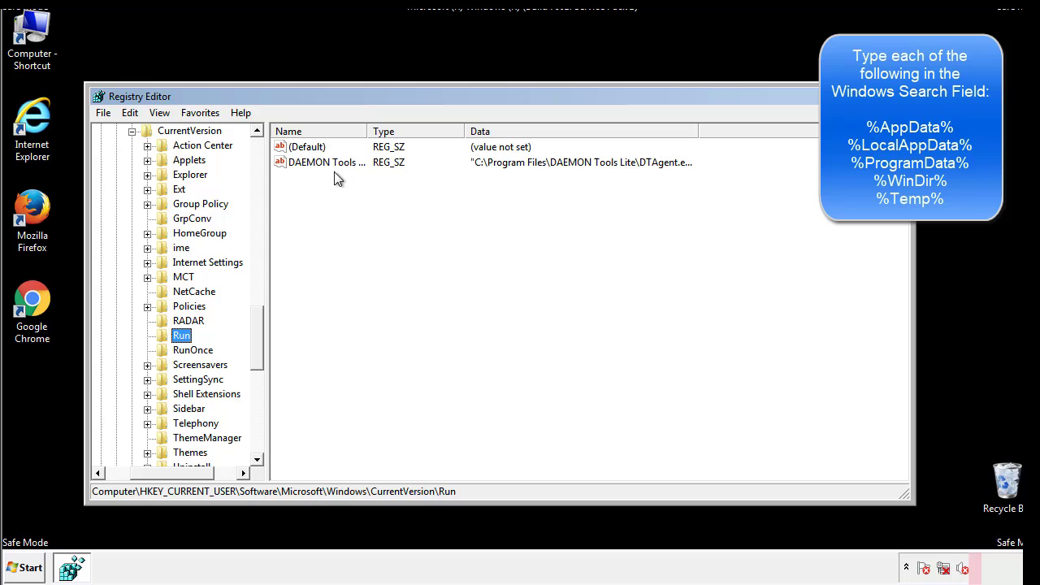
mouse_move(446, 191)
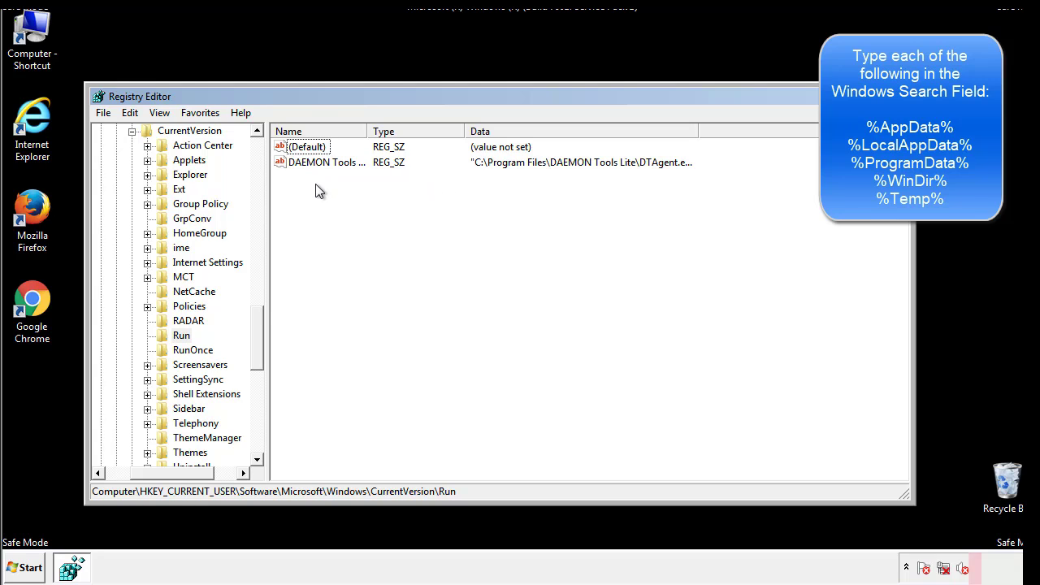
mouse_move(376, 191)
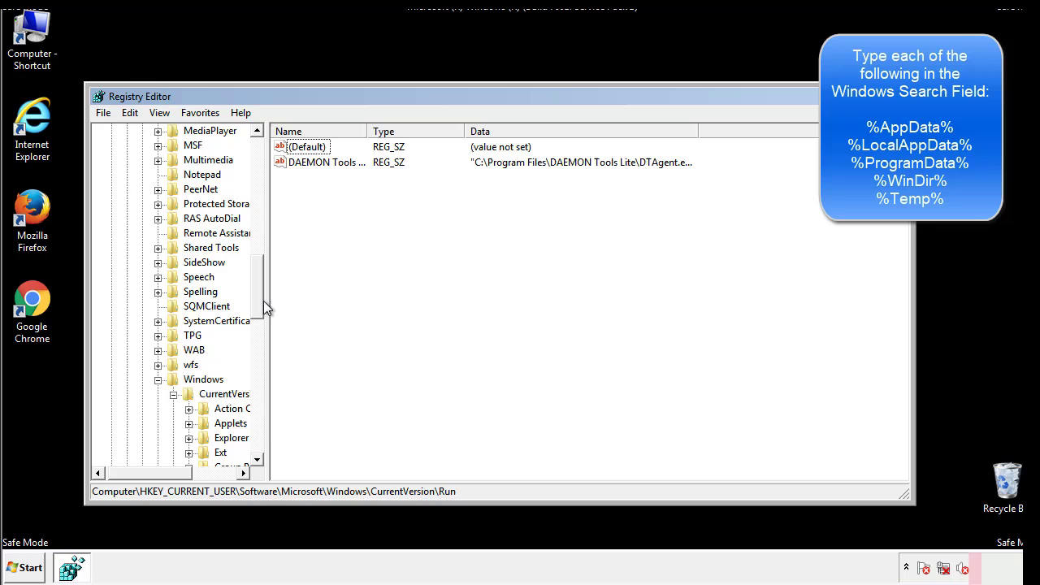
click(203, 379)
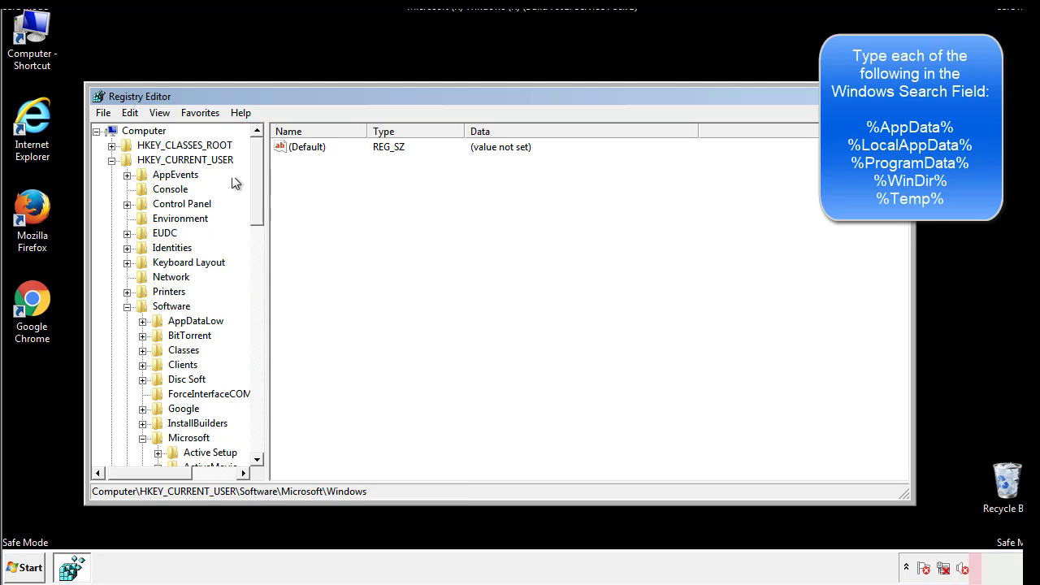
click(129, 112)
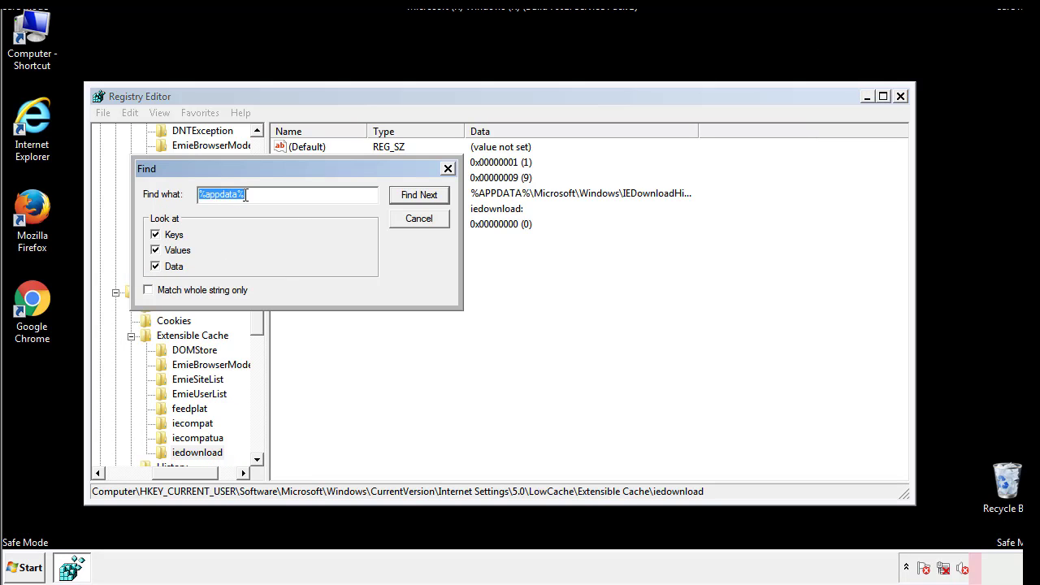
- Search the registry for %temp% to reach the Temporary Files key
text(%4)
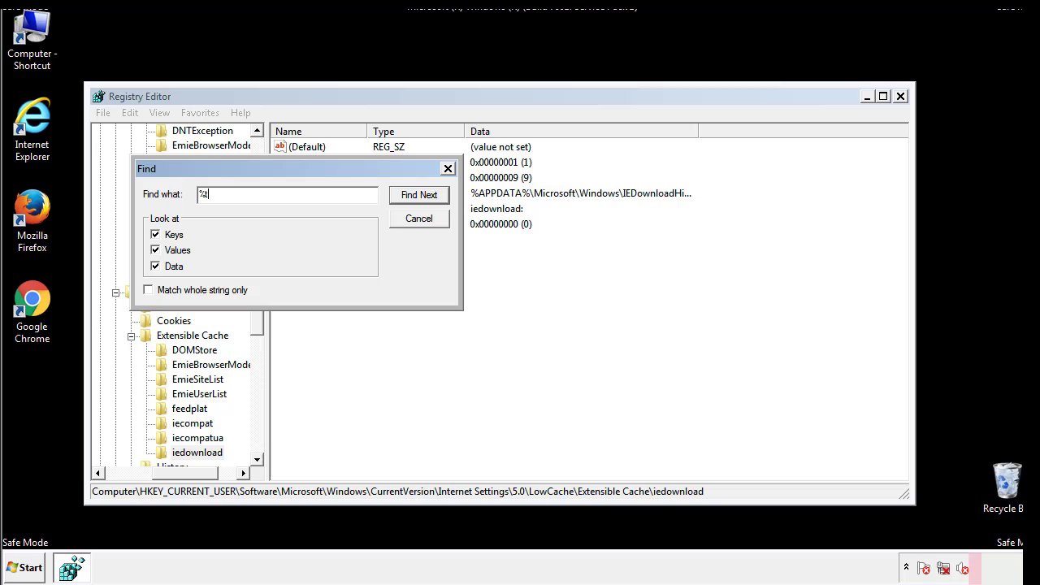
text(temp%)
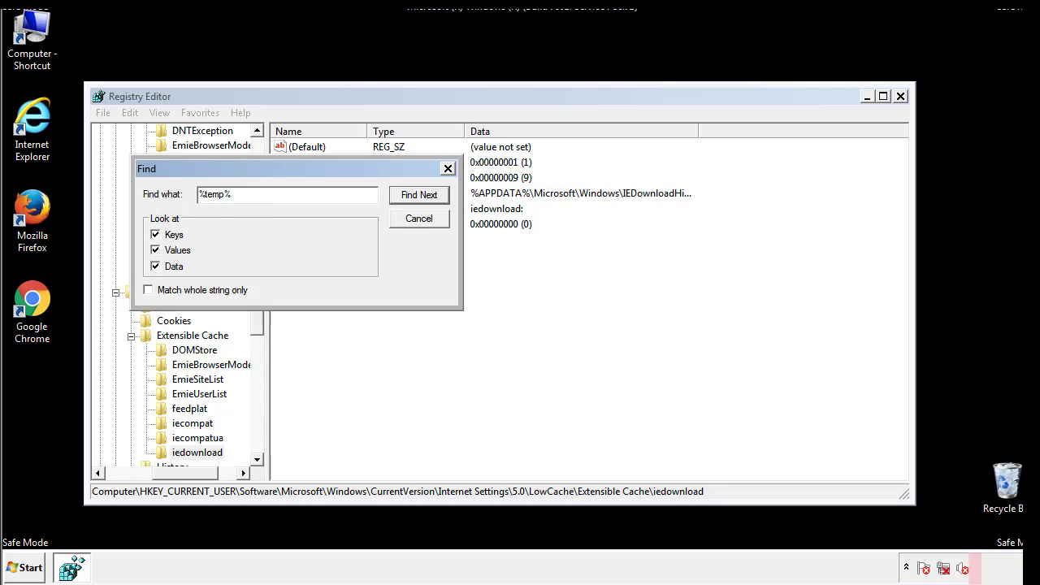
click(418, 194)
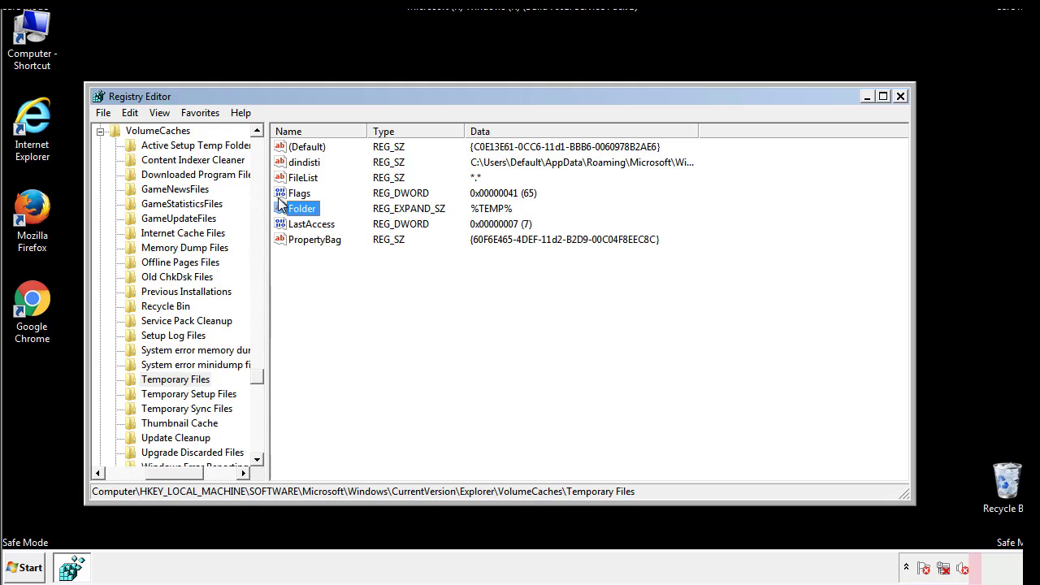
- Select all values in the Temporary Files key and delete them
click(339, 267)
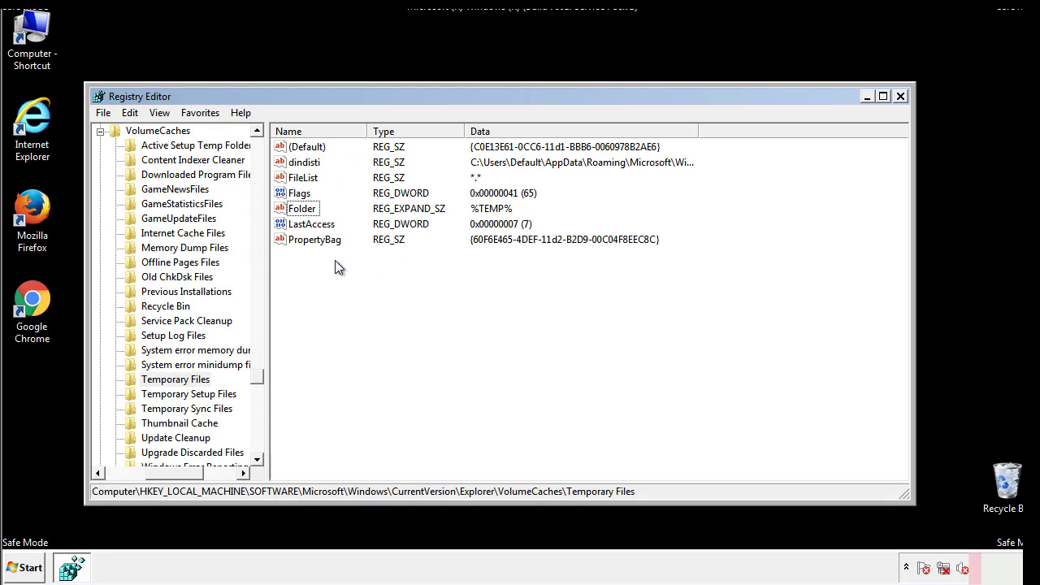
key(ctrl+a)
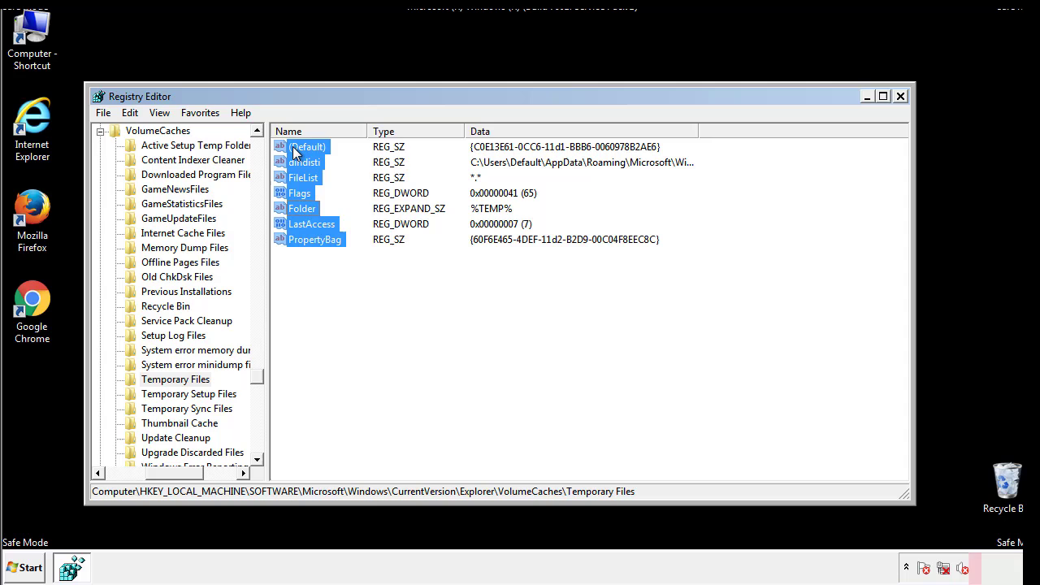
right_click(307, 148)
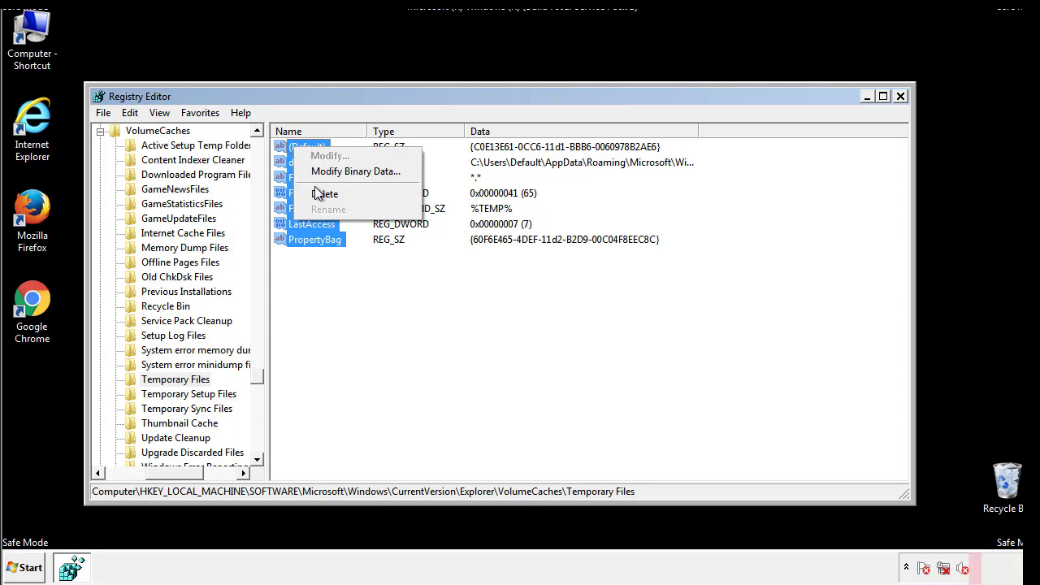
click(326, 193)
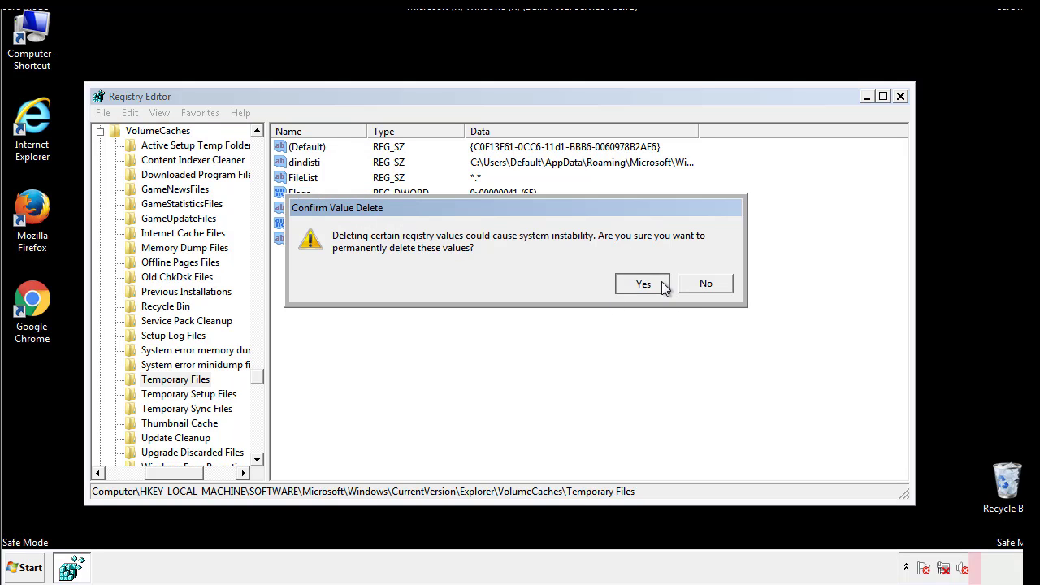
click(643, 283)
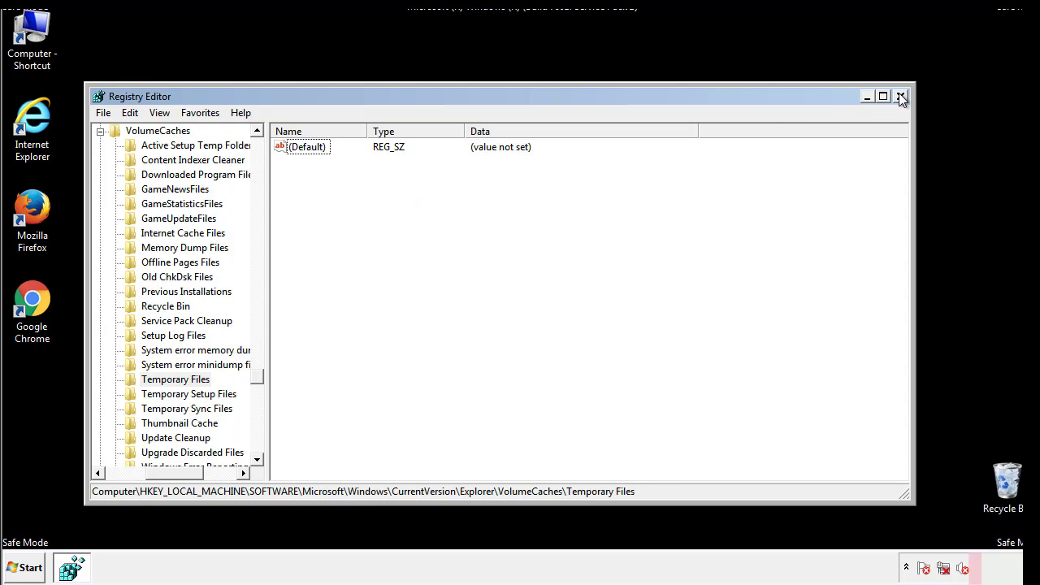
- Close Registry Editor, relaunch msconfig, and untick Safe boot on the Boot tab
click(901, 95)
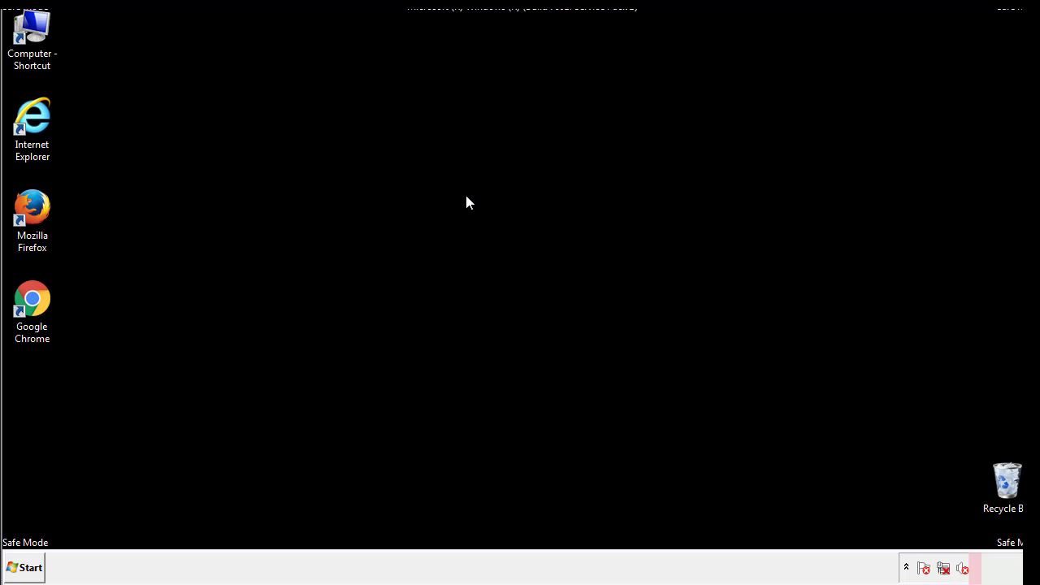
mouse_move(44, 407)
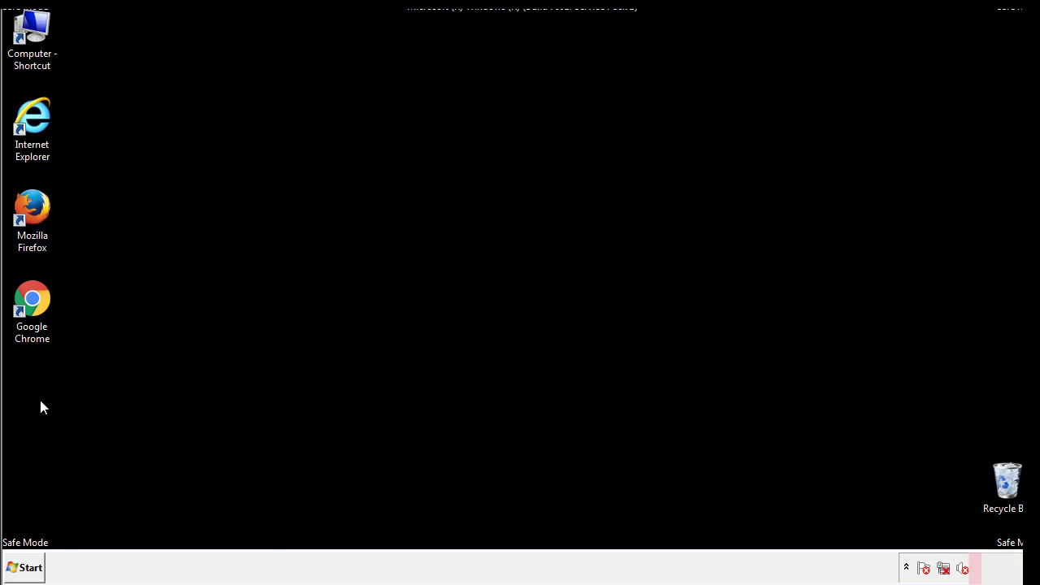
click(24, 567)
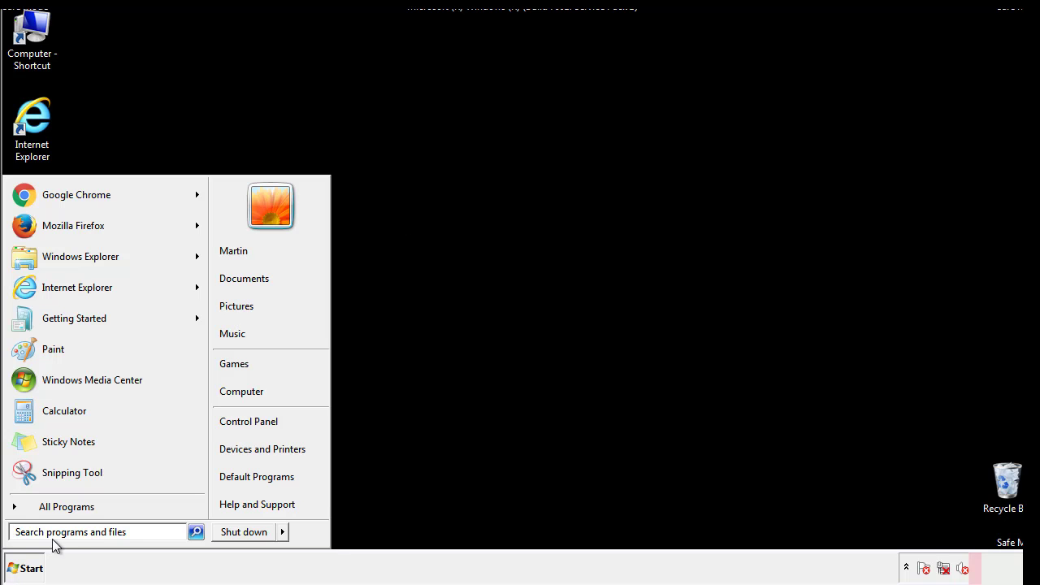
text(mscon)
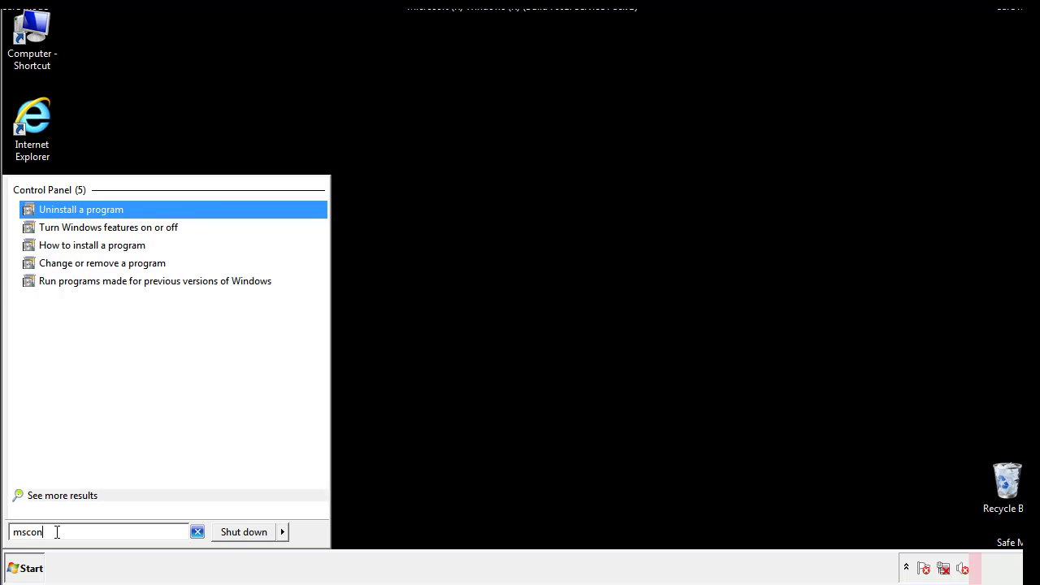
text(fig)
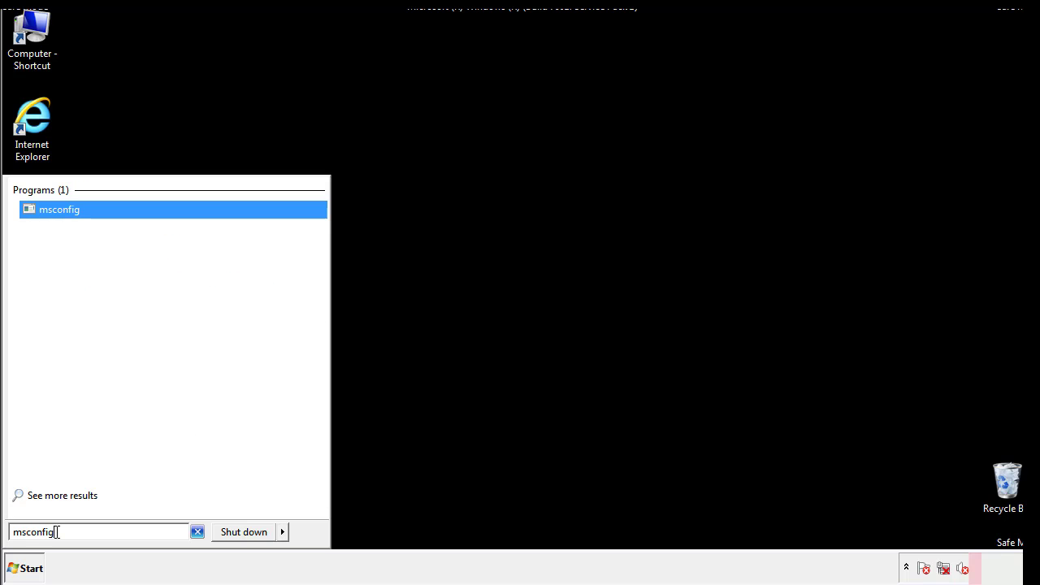
click(59, 209)
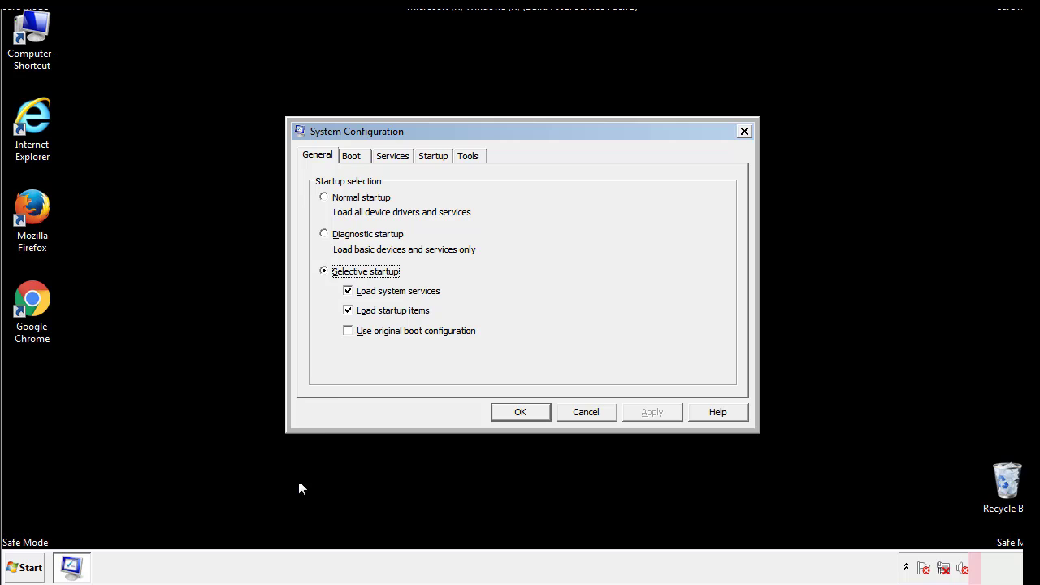
click(351, 155)
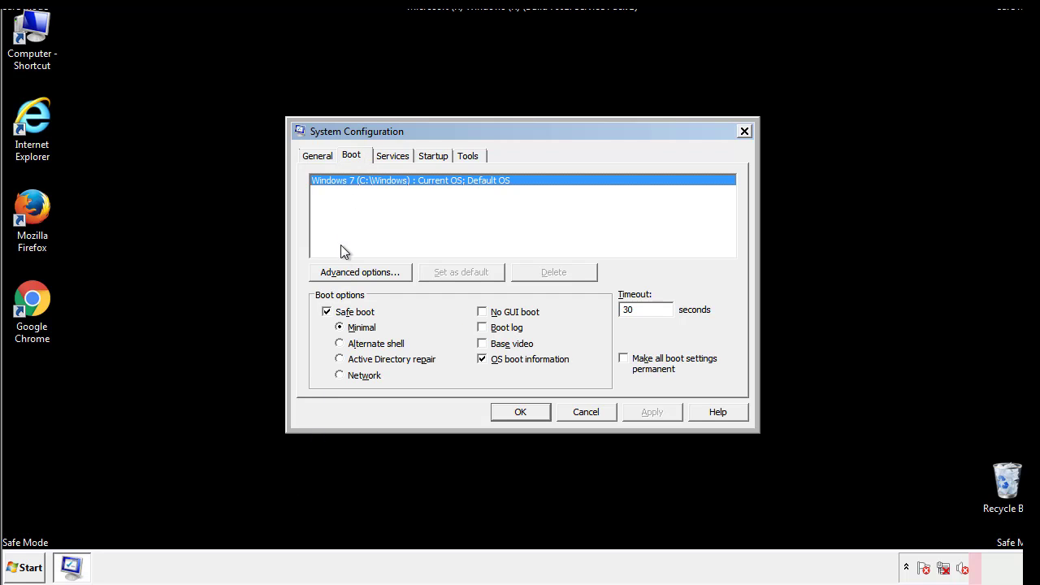
click(327, 311)
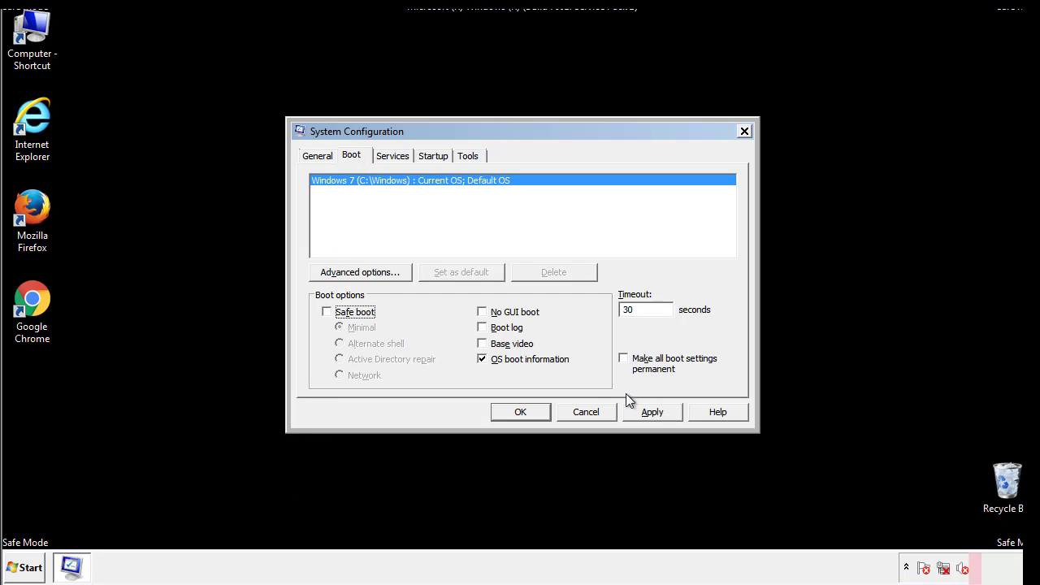